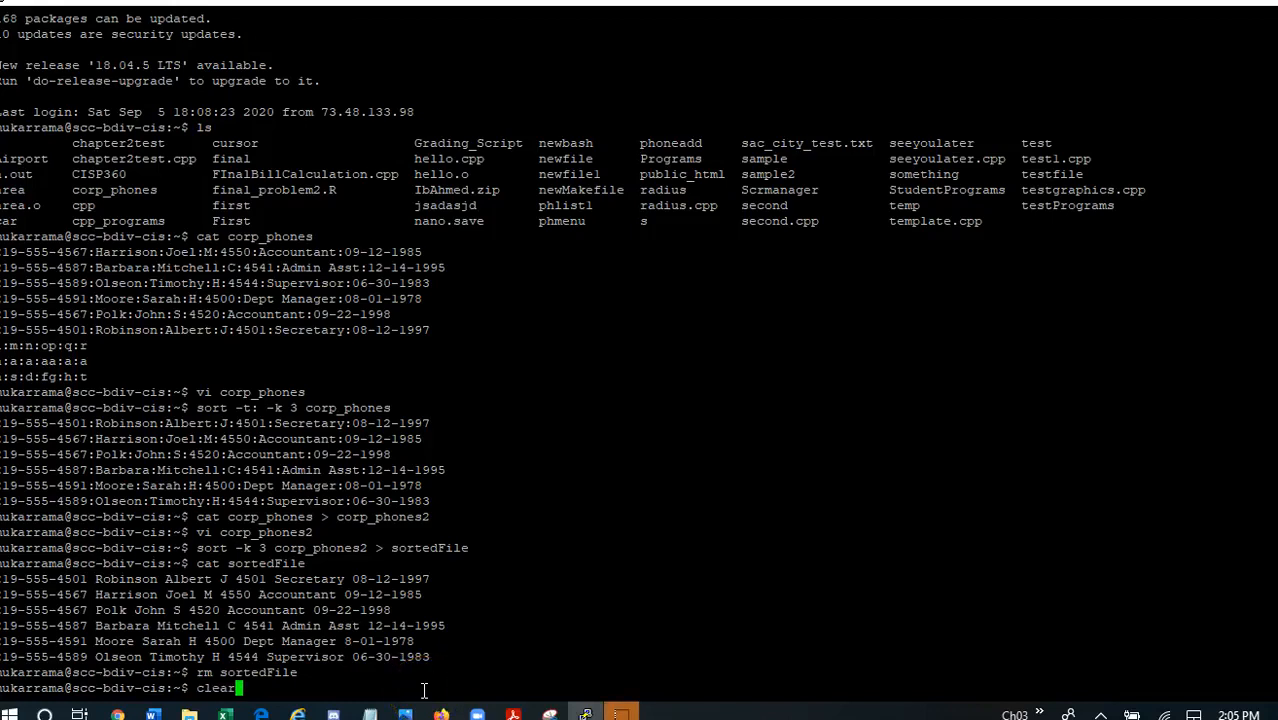
Step: Run clear to wipe earlier output, then begin an ls command at the fresh prompt
{"action": "key", "text": "Return"}
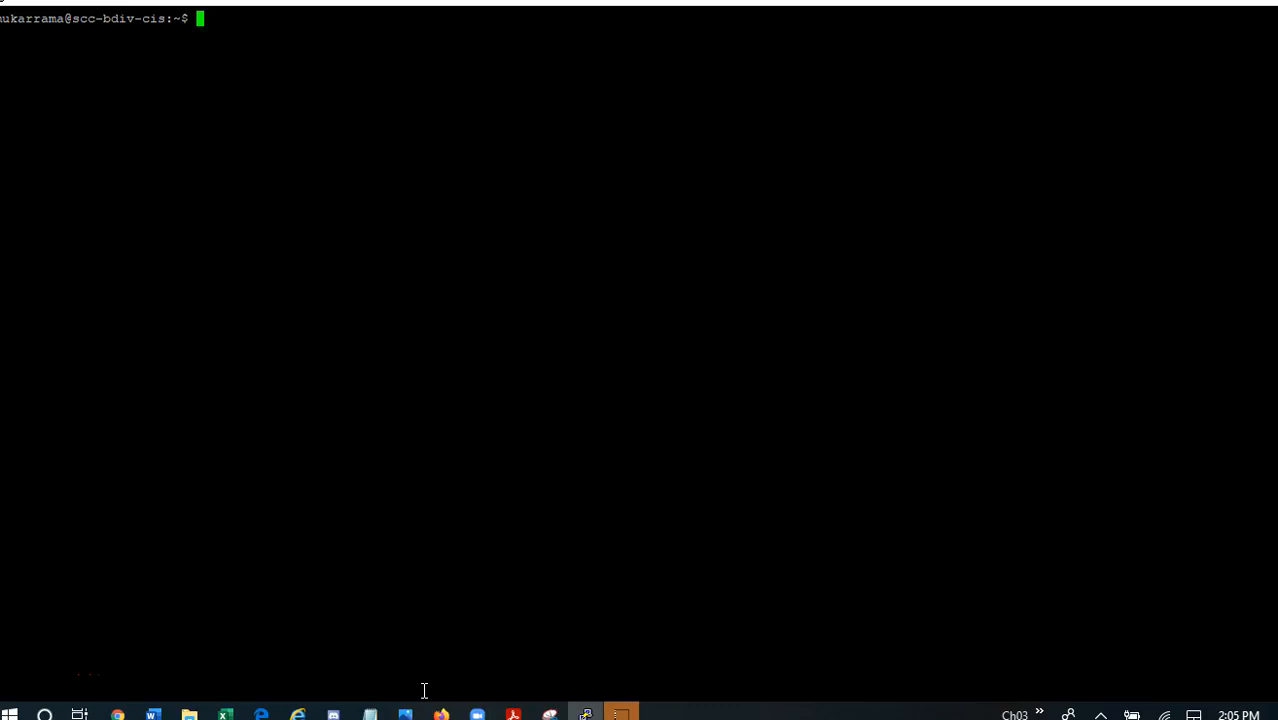
{"action": "type", "text": "ls"}
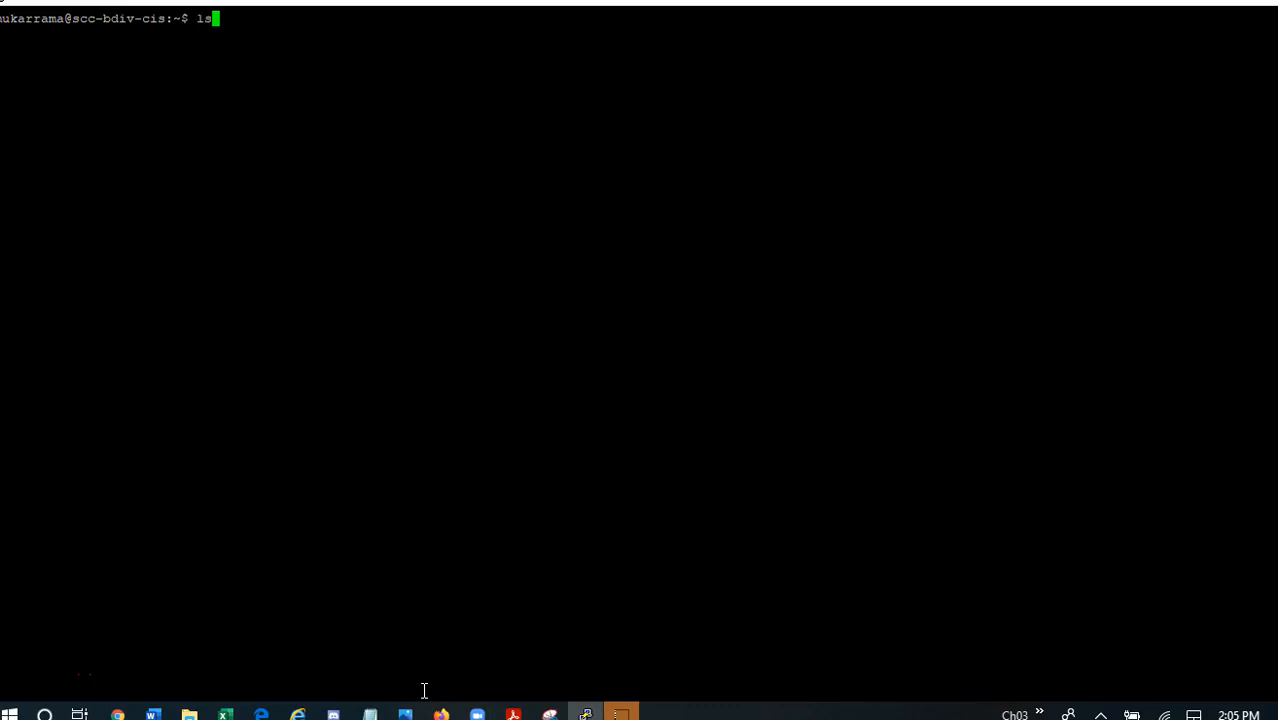
Step: Run ls to list the home directory, then page through corp_phones with more
{"action": "key", "text": "Return"}
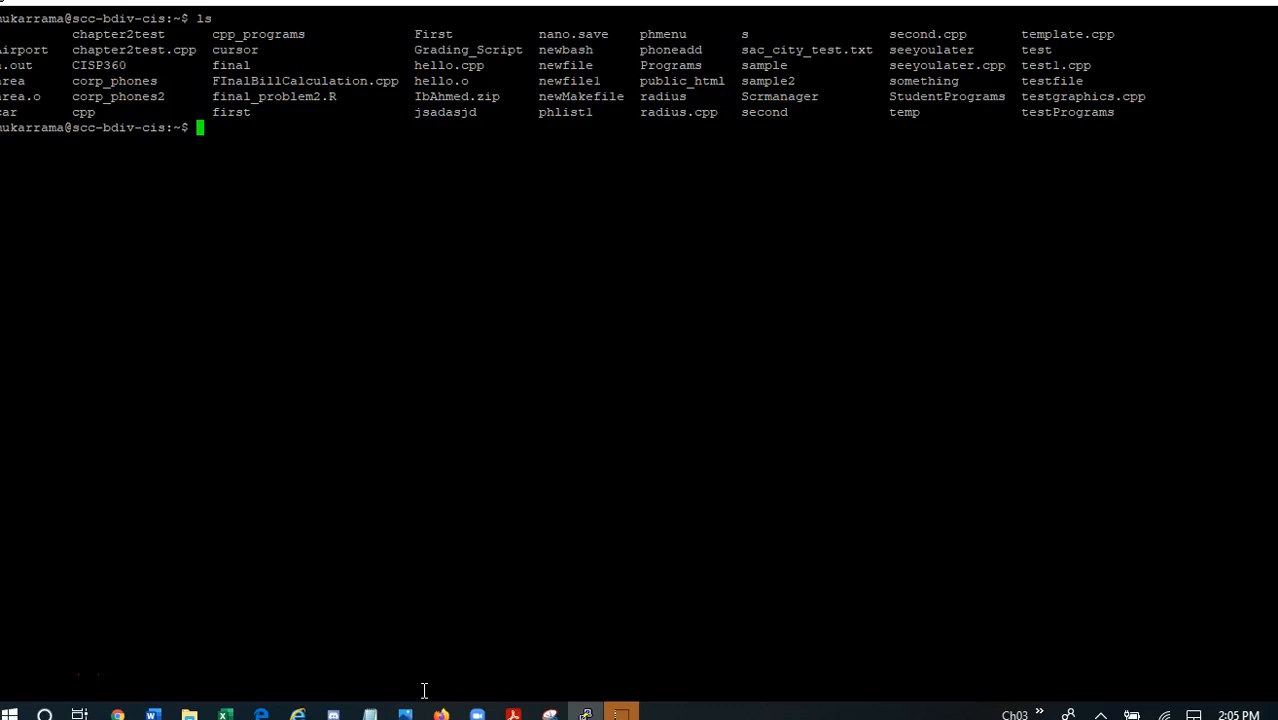
{"action": "type", "text": "more"}
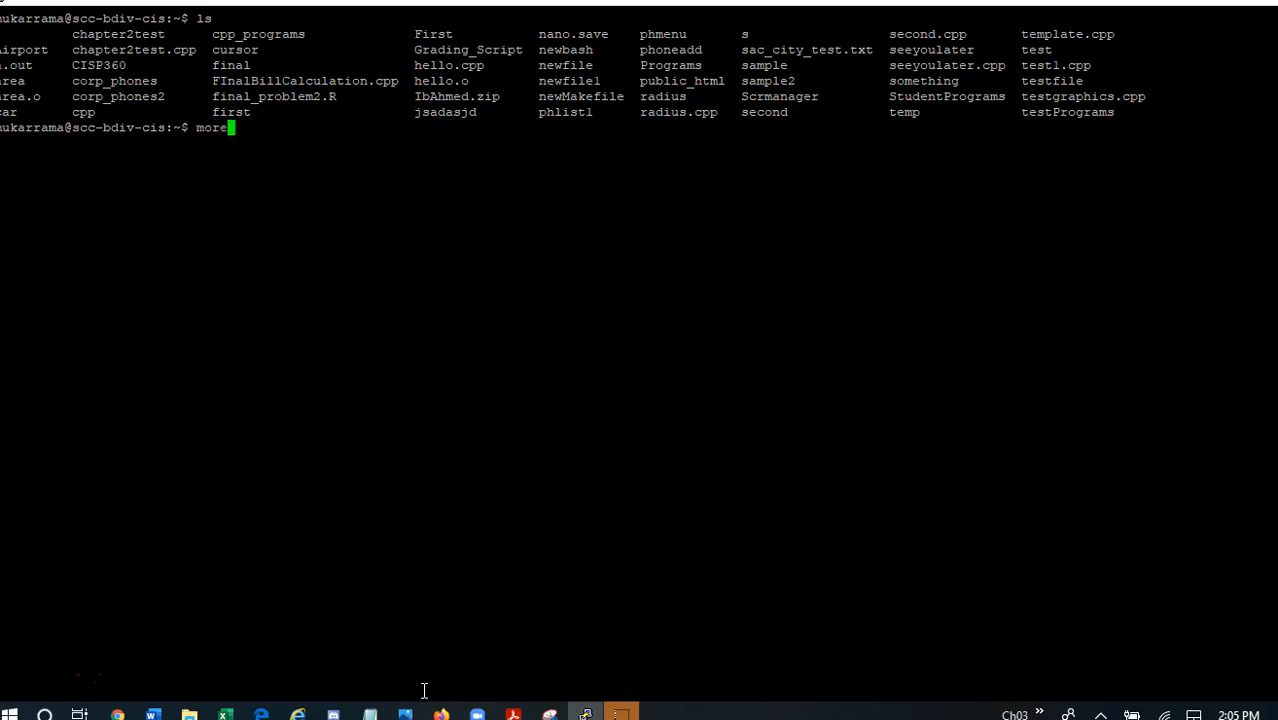
{"action": "type", "text": "corp_phones"}
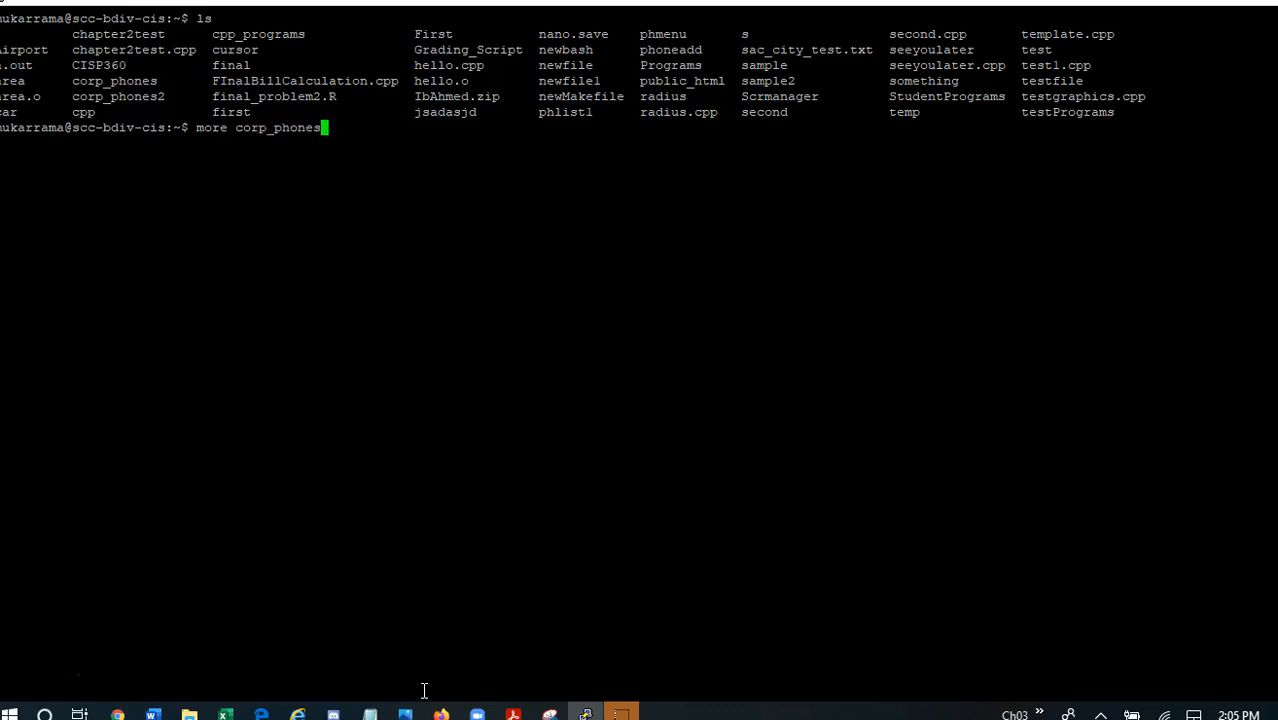
{"action": "key", "text": "Return"}
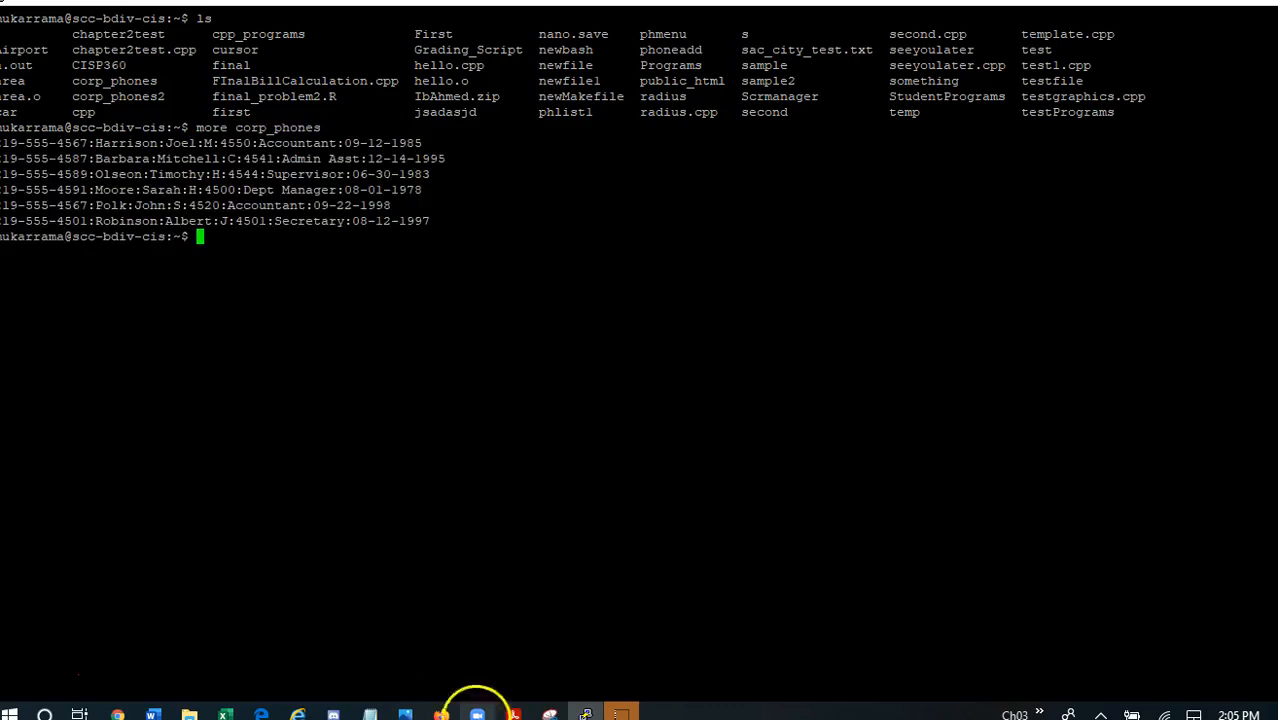
{"action": "mouse_move", "coordinate": [545, 524]}
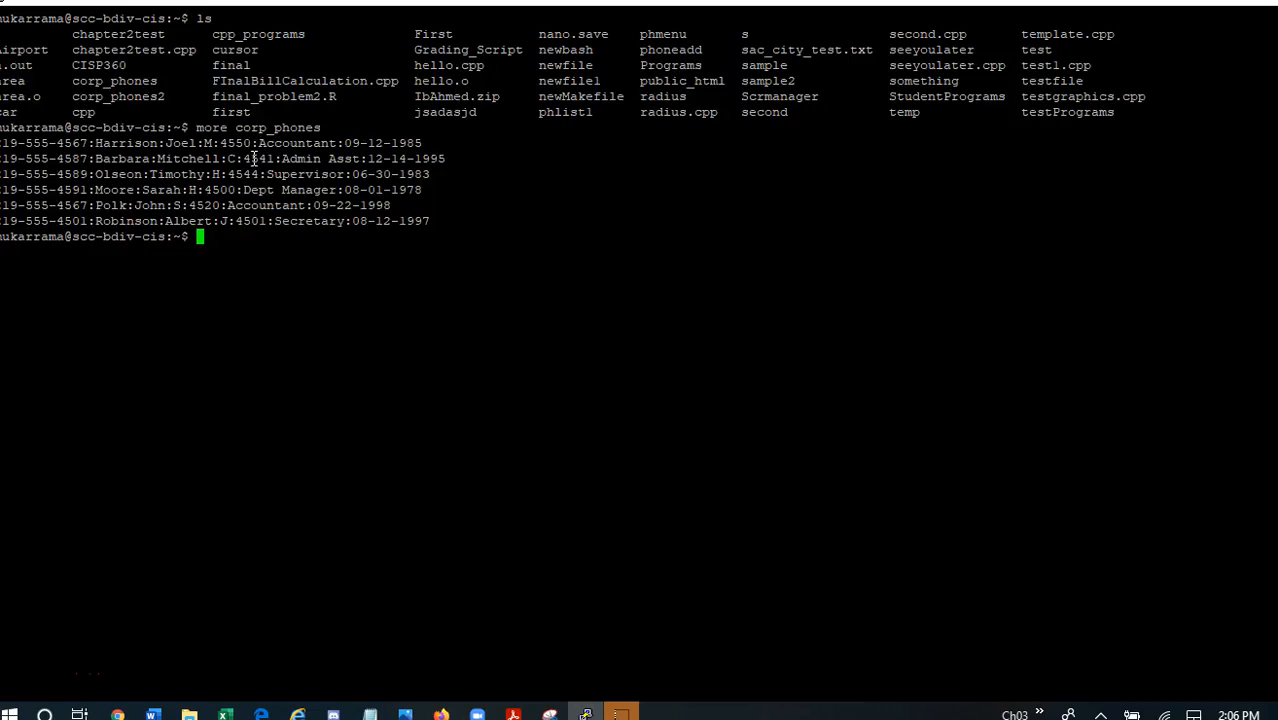
{"action": "mouse_move", "coordinate": [252, 231]}
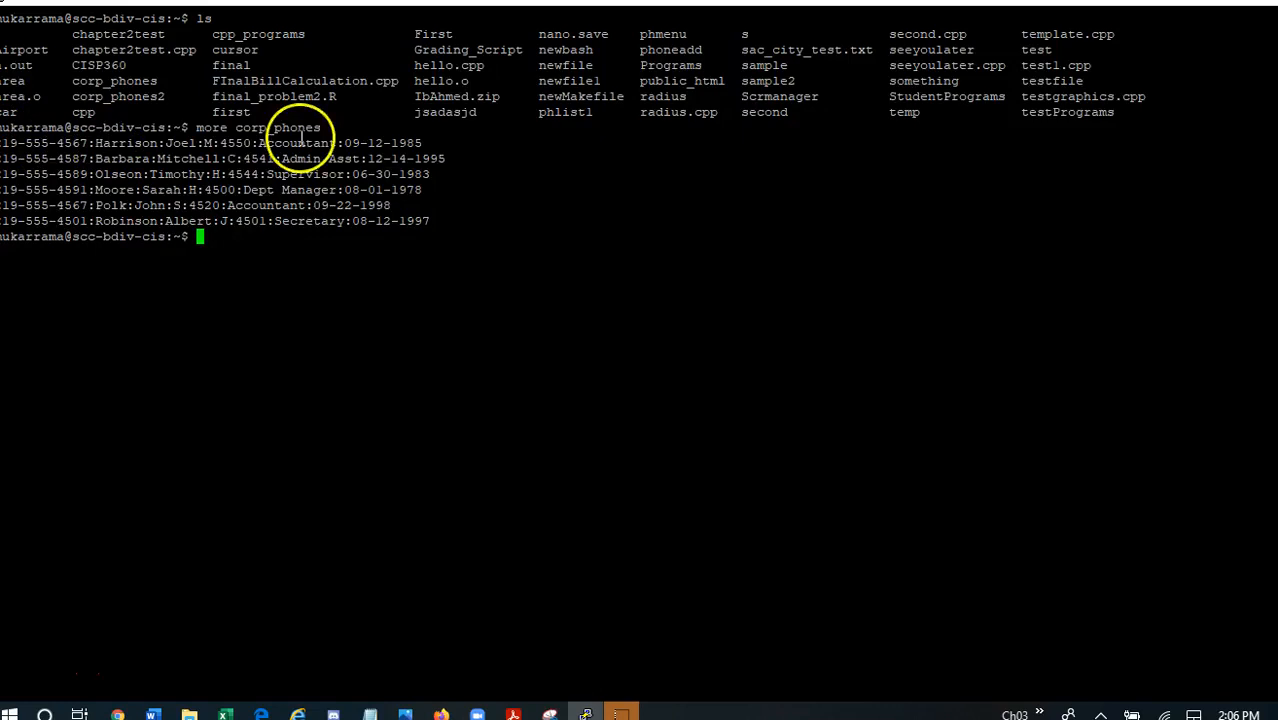
{"action": "mouse_move", "coordinate": [430, 138]}
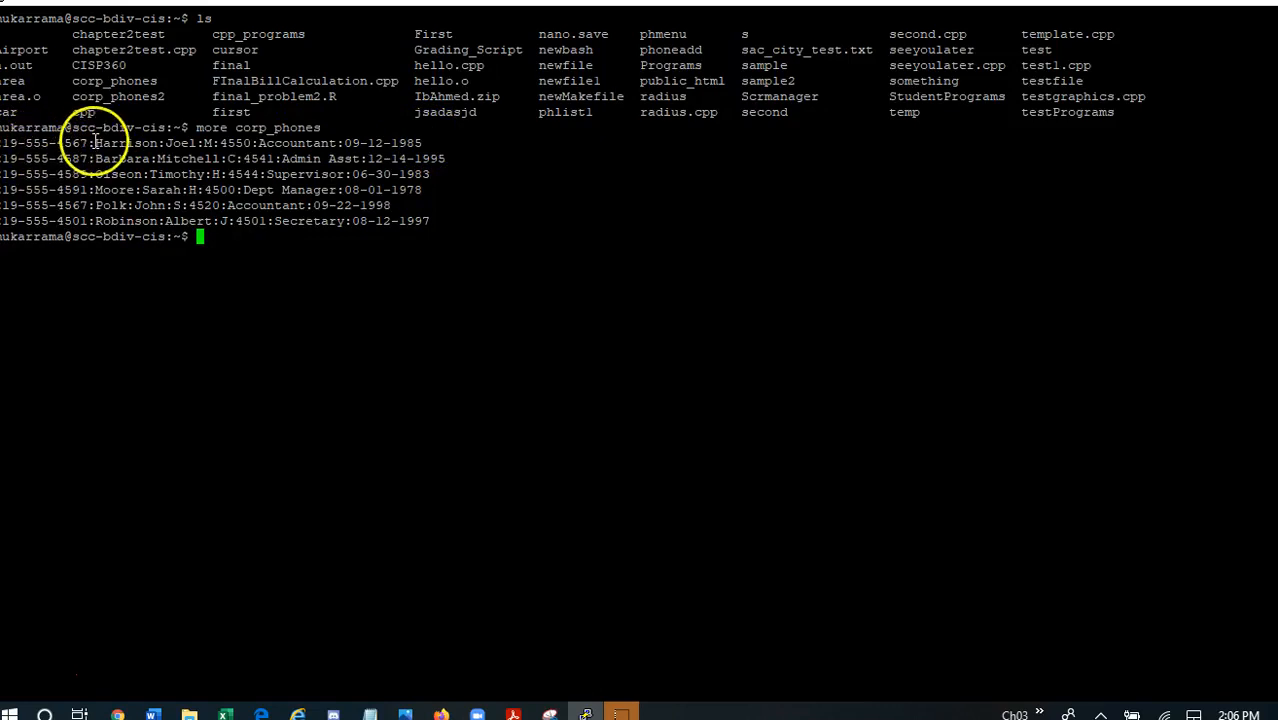
{"action": "mouse_move", "coordinate": [125, 143]}
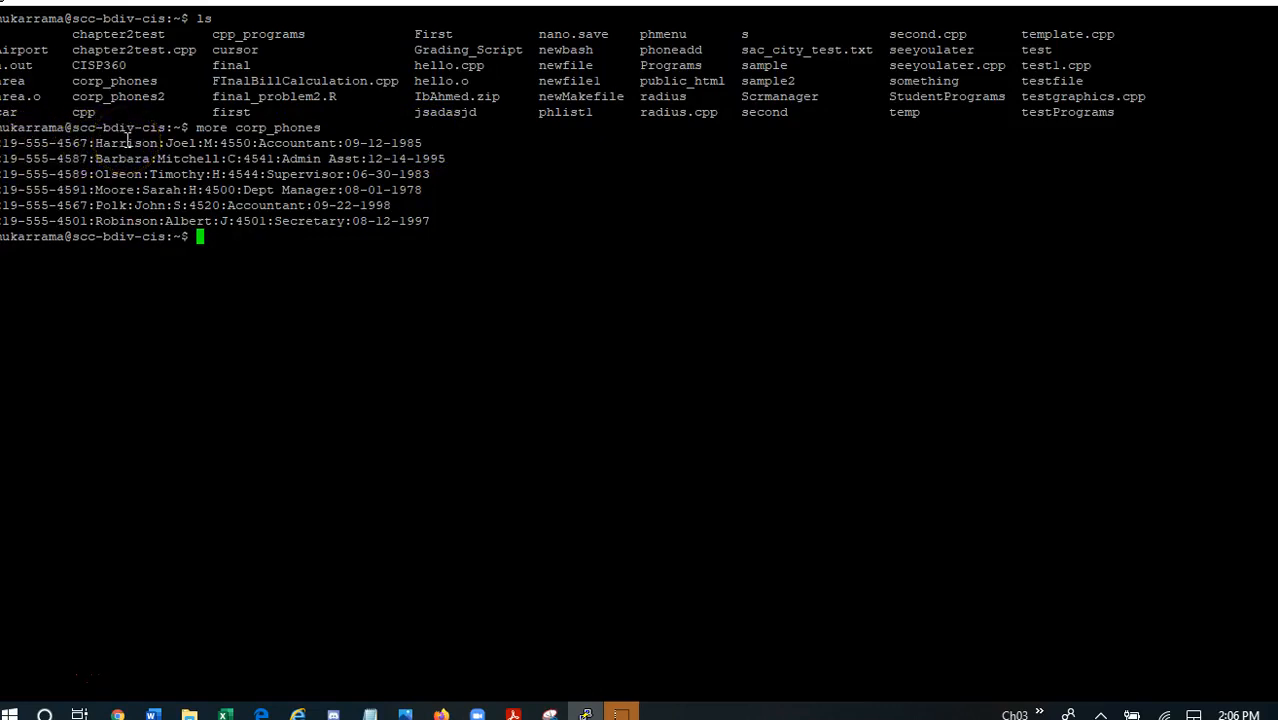
{"action": "mouse_move", "coordinate": [177, 142]}
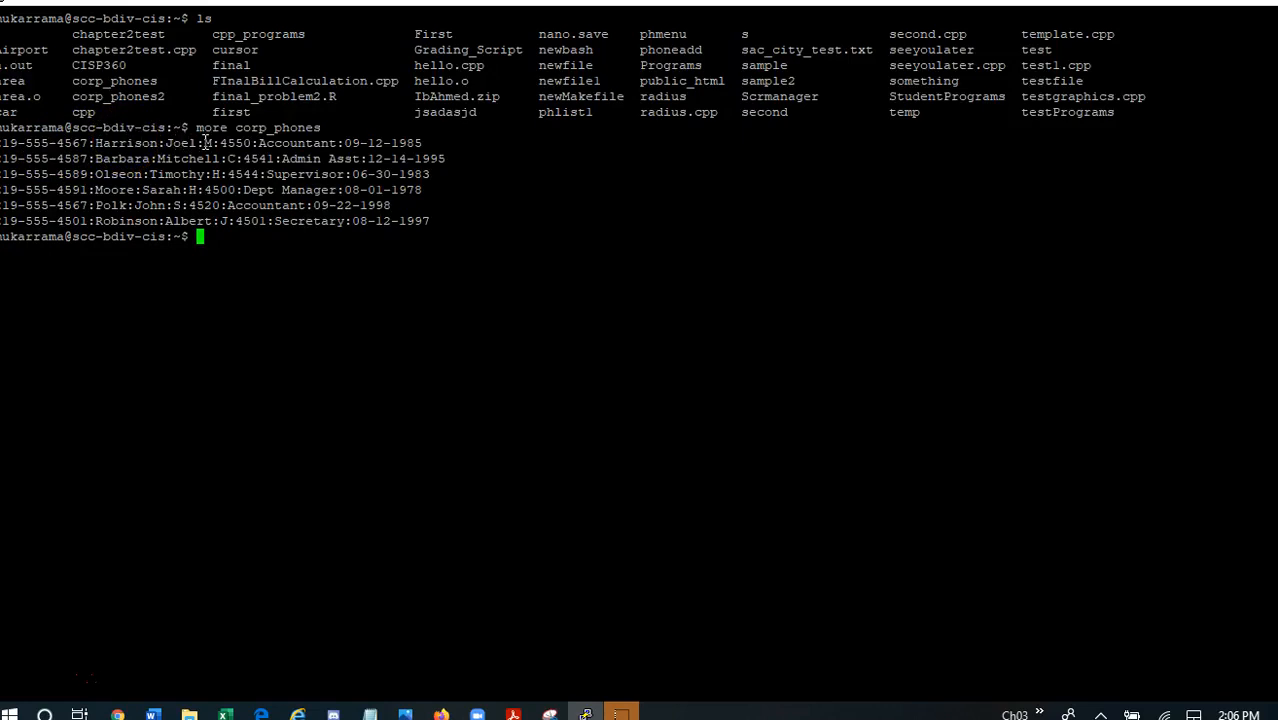
{"action": "mouse_move", "coordinate": [240, 150]}
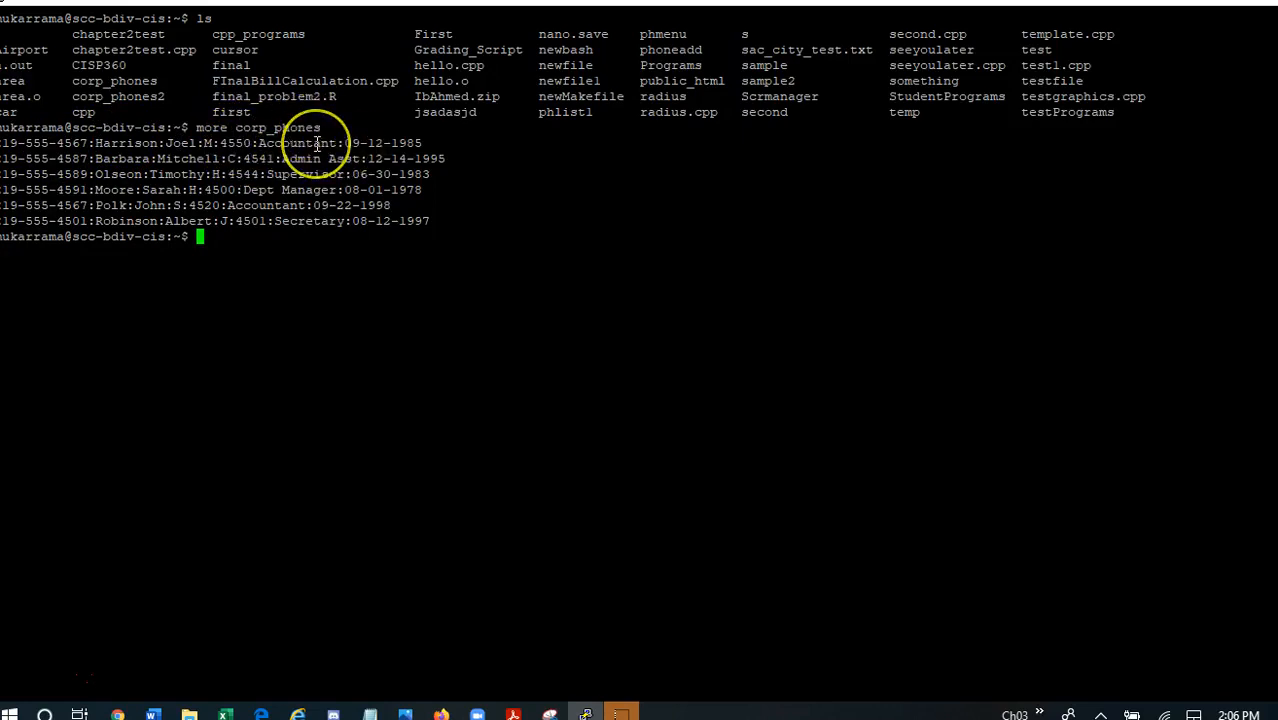
{"action": "mouse_move", "coordinate": [360, 155]}
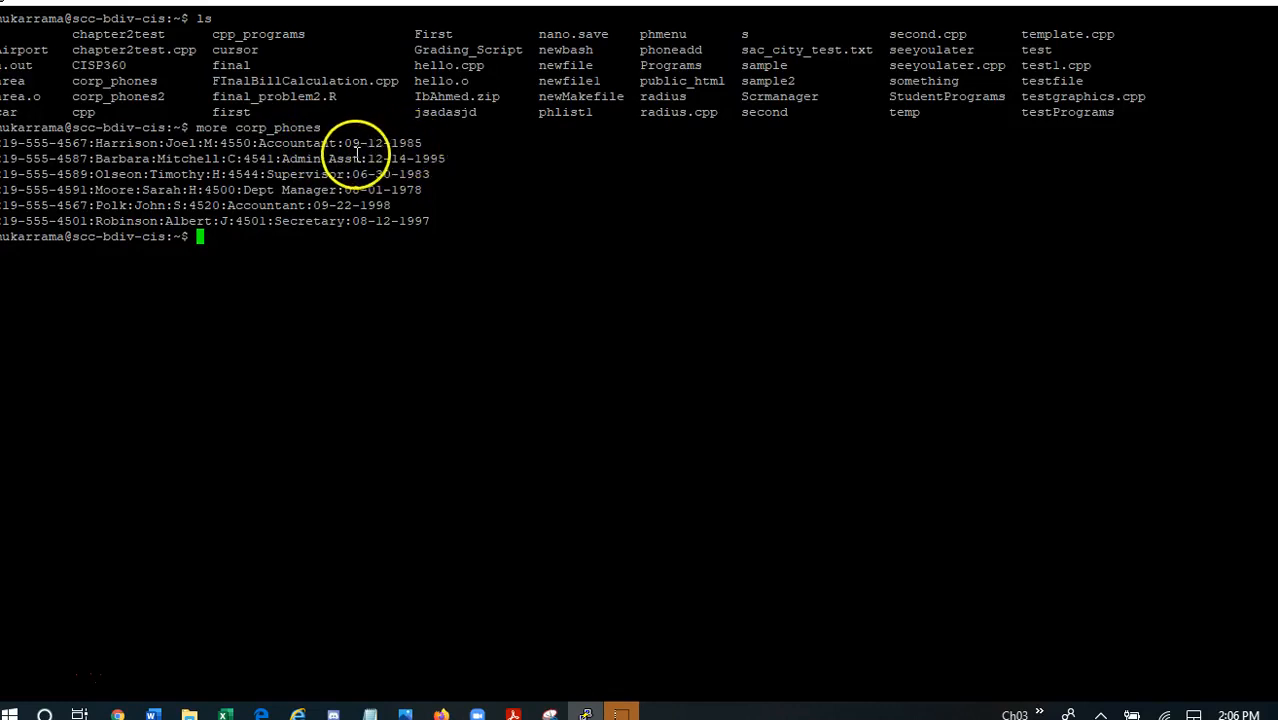
{"action": "mouse_move", "coordinate": [388, 143]}
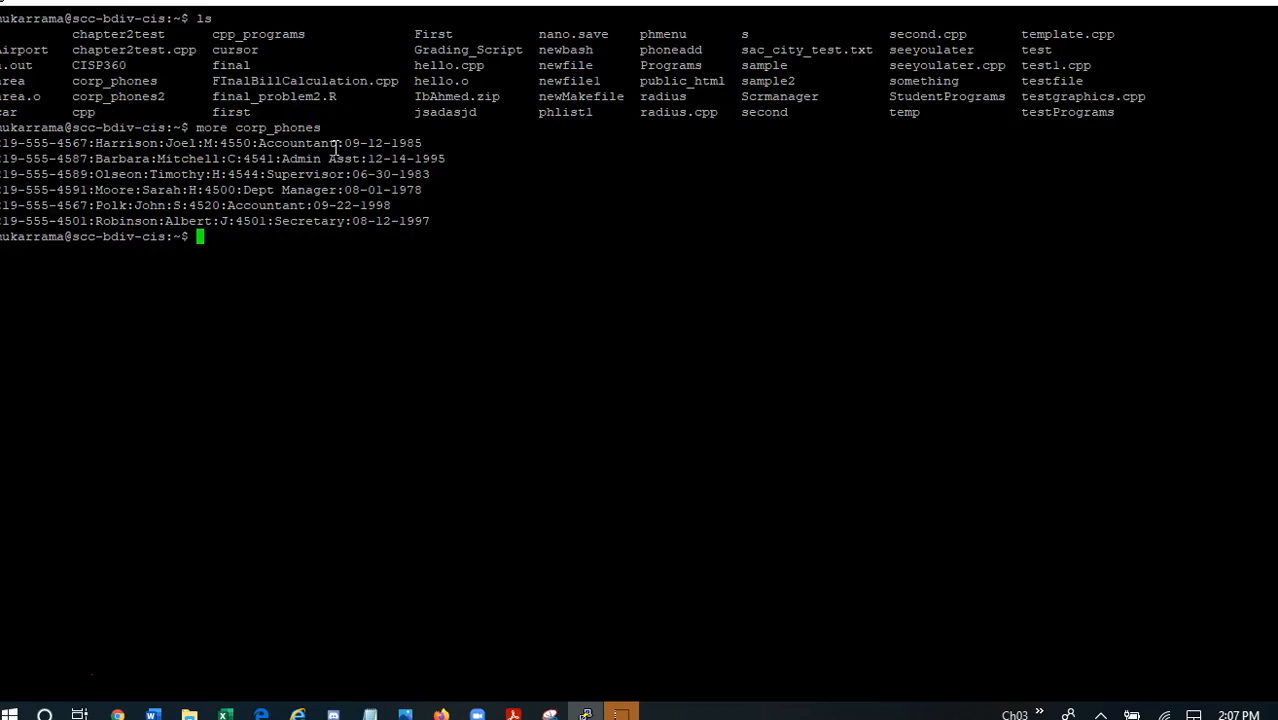
{"action": "mouse_move", "coordinate": [183, 143]}
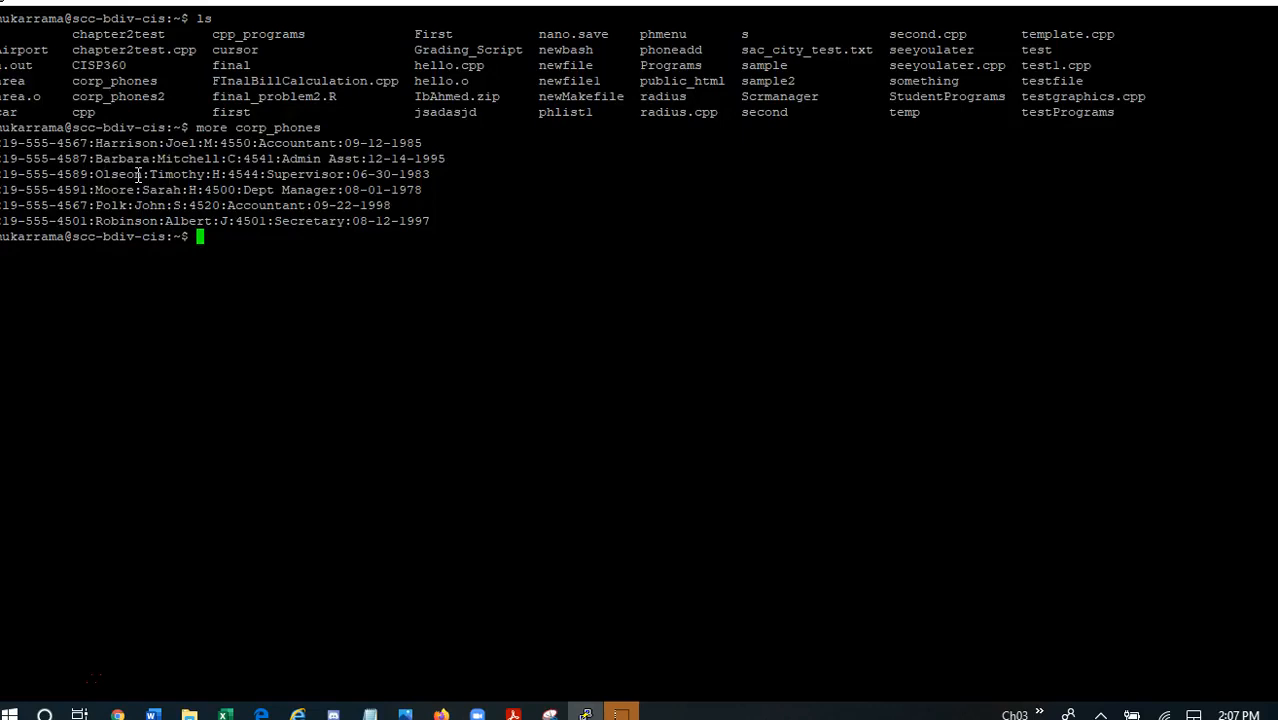
{"action": "mouse_move", "coordinate": [368, 332]}
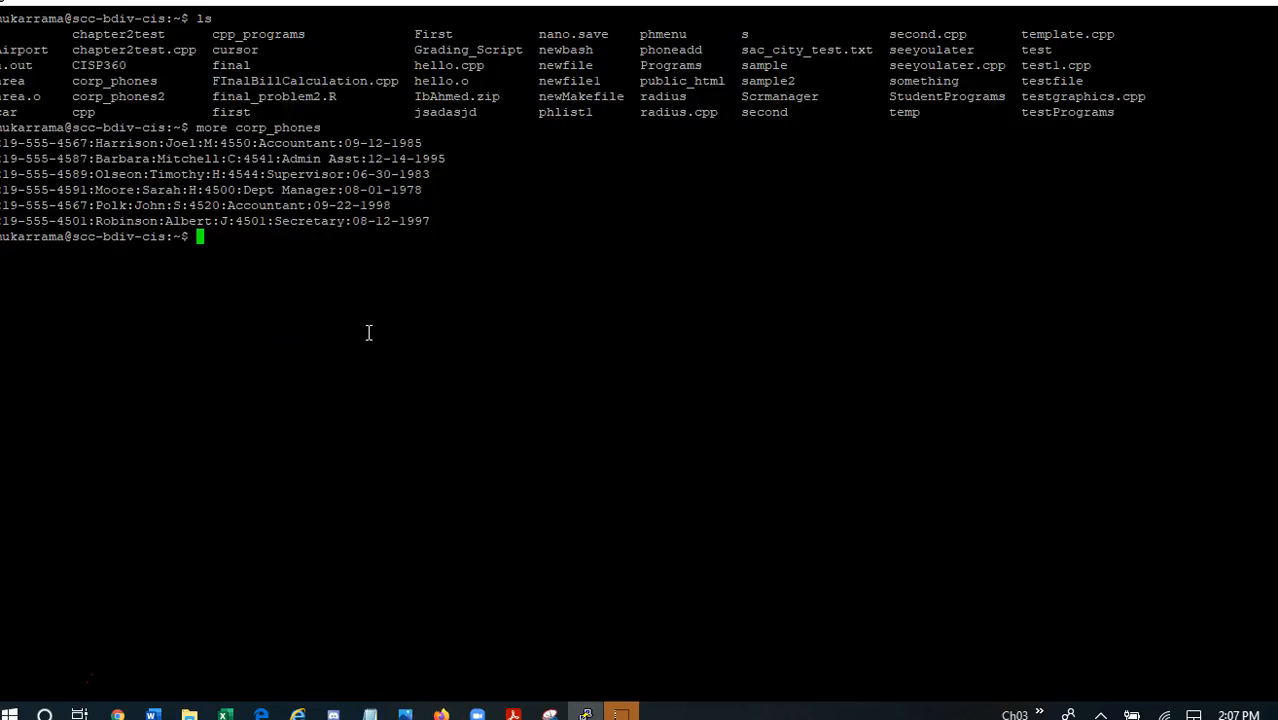
Step: Run sort -t: -k 3 corp_phones to order the records by first name
{"action": "type", "text": "sort"}
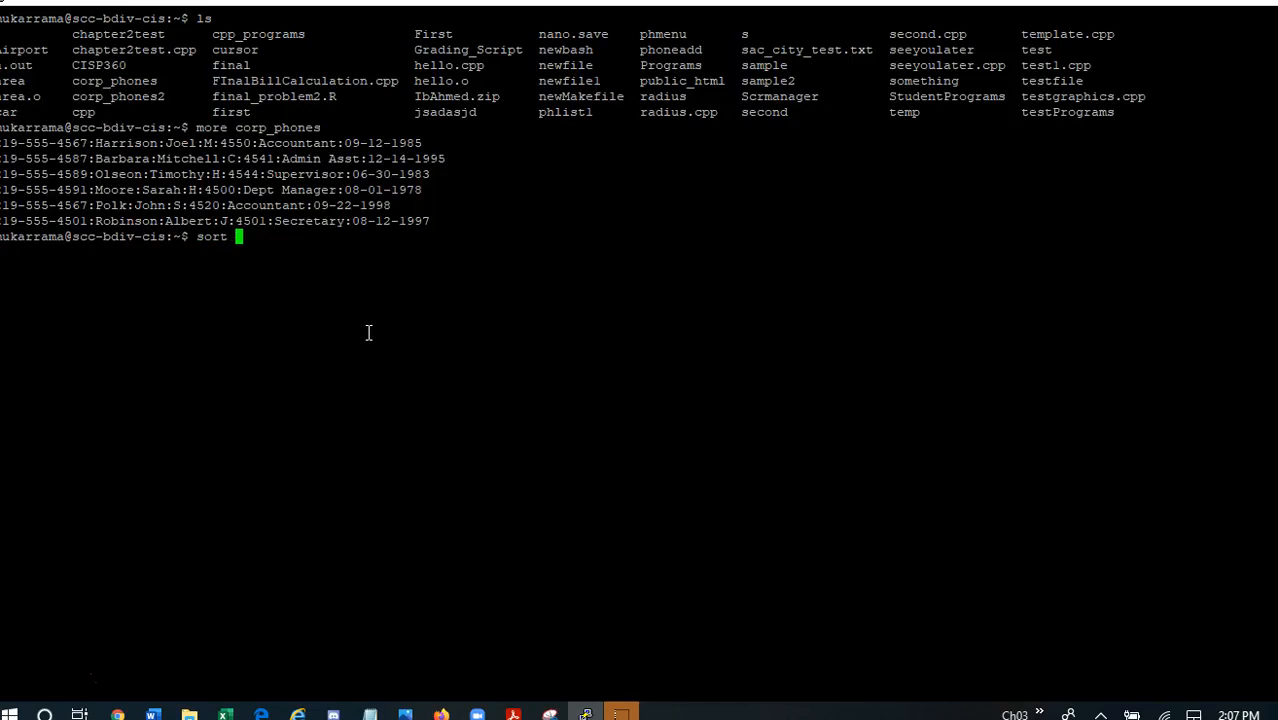
{"action": "type", "text": "-k"}
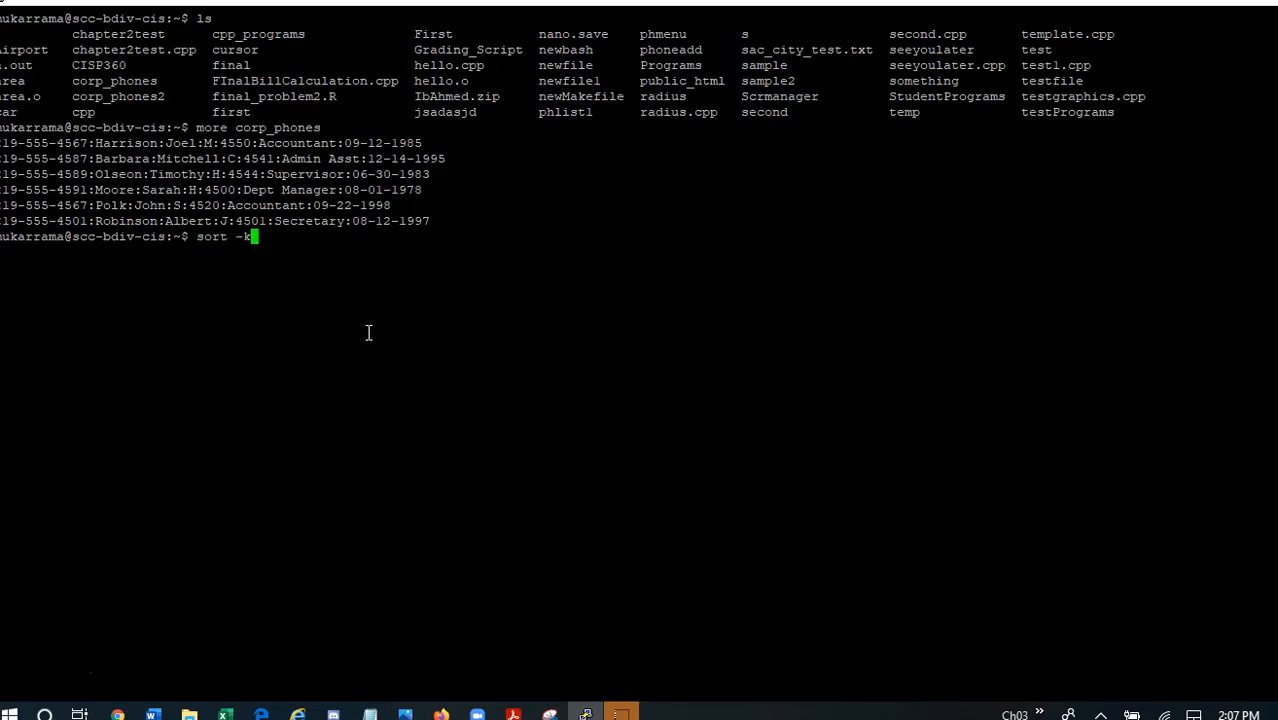
{"action": "key", "text": "Backspace"}
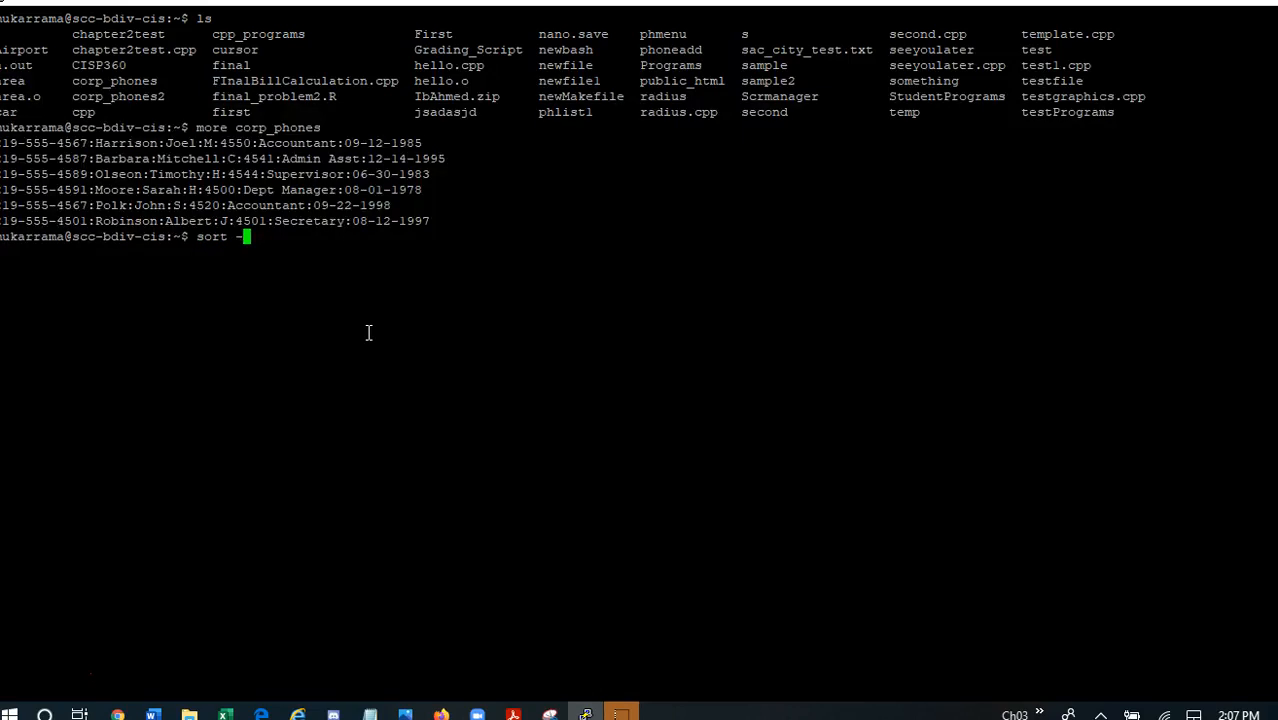
{"action": "type", "text": "t"}
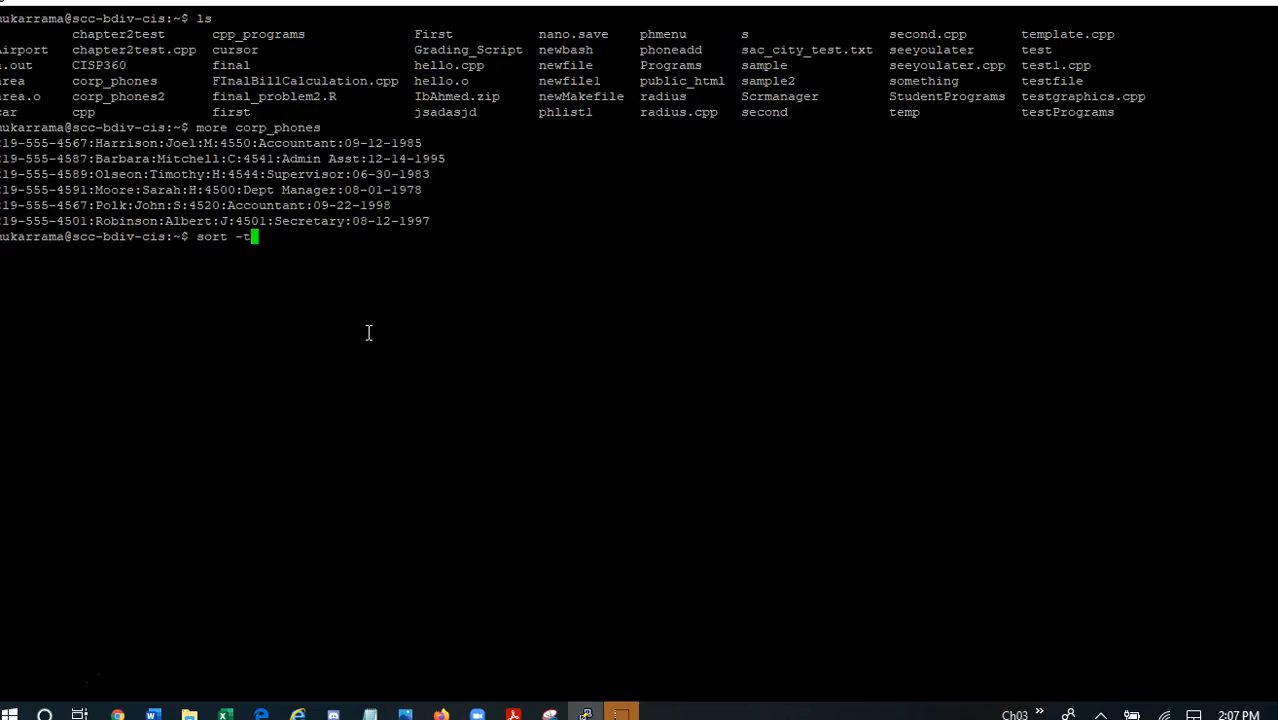
{"action": "type", "text": ":"}
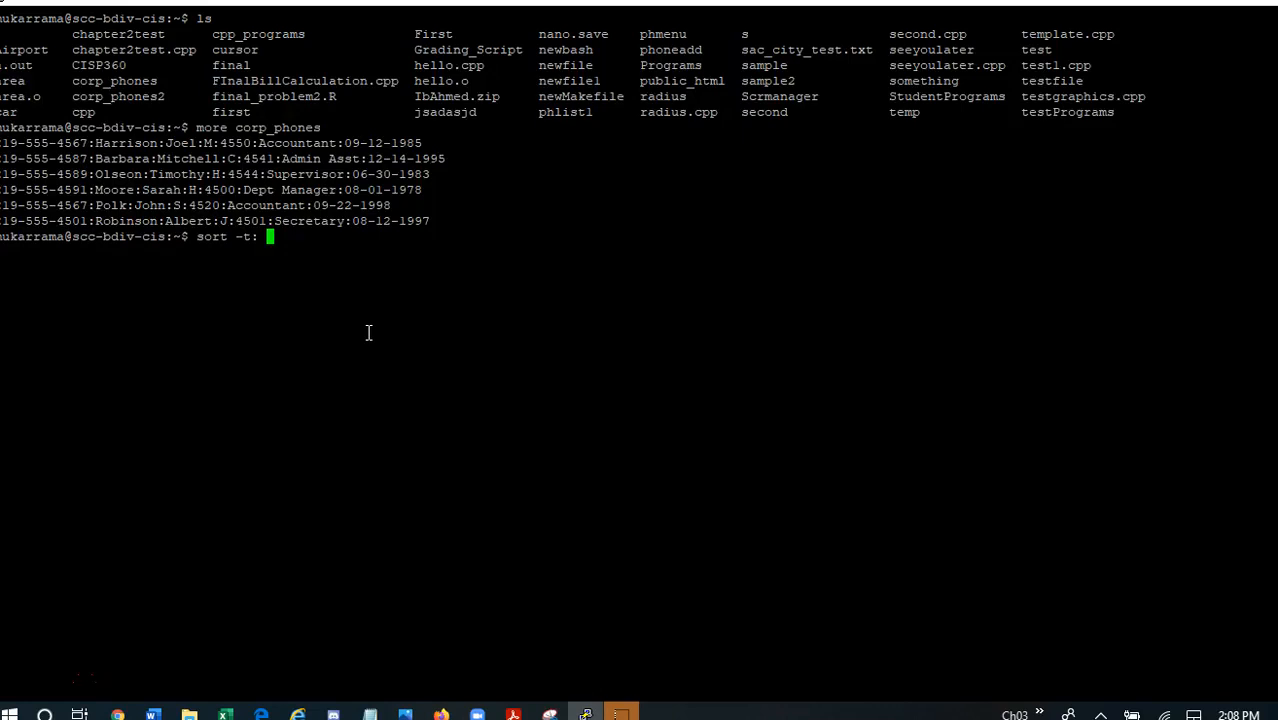
{"action": "mouse_move", "coordinate": [107, 148]}
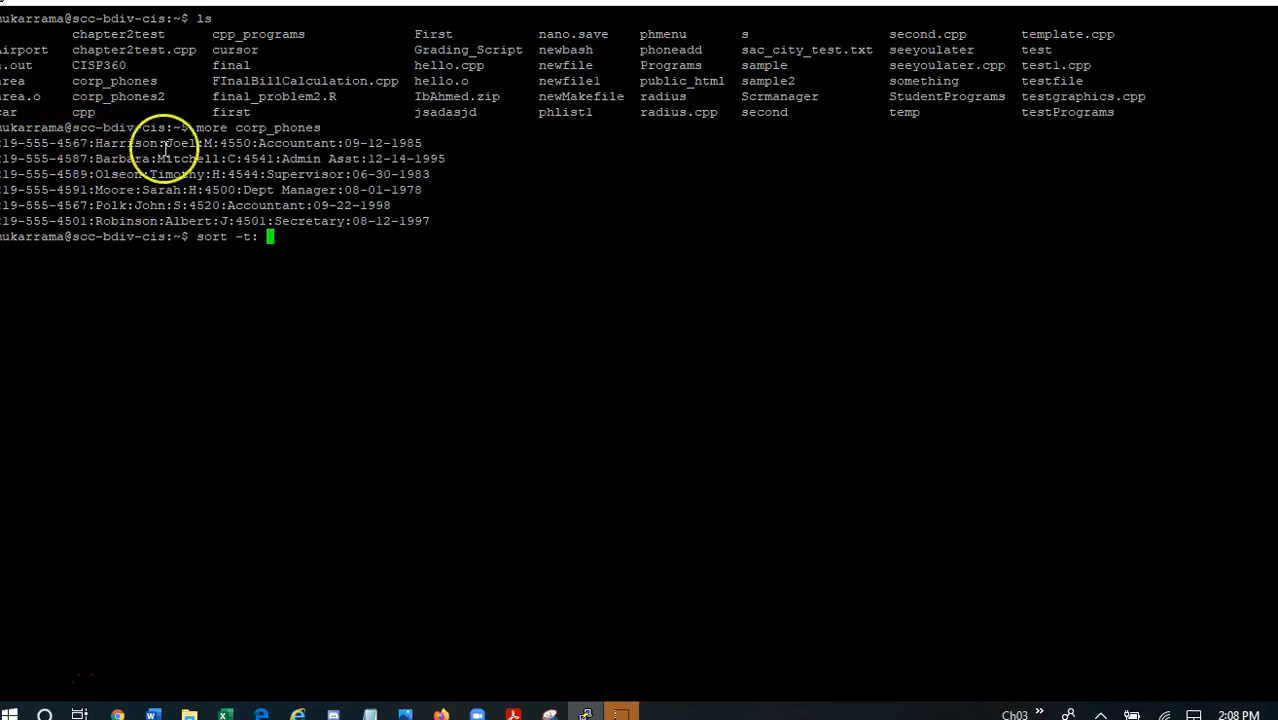
{"action": "mouse_move", "coordinate": [180, 158]}
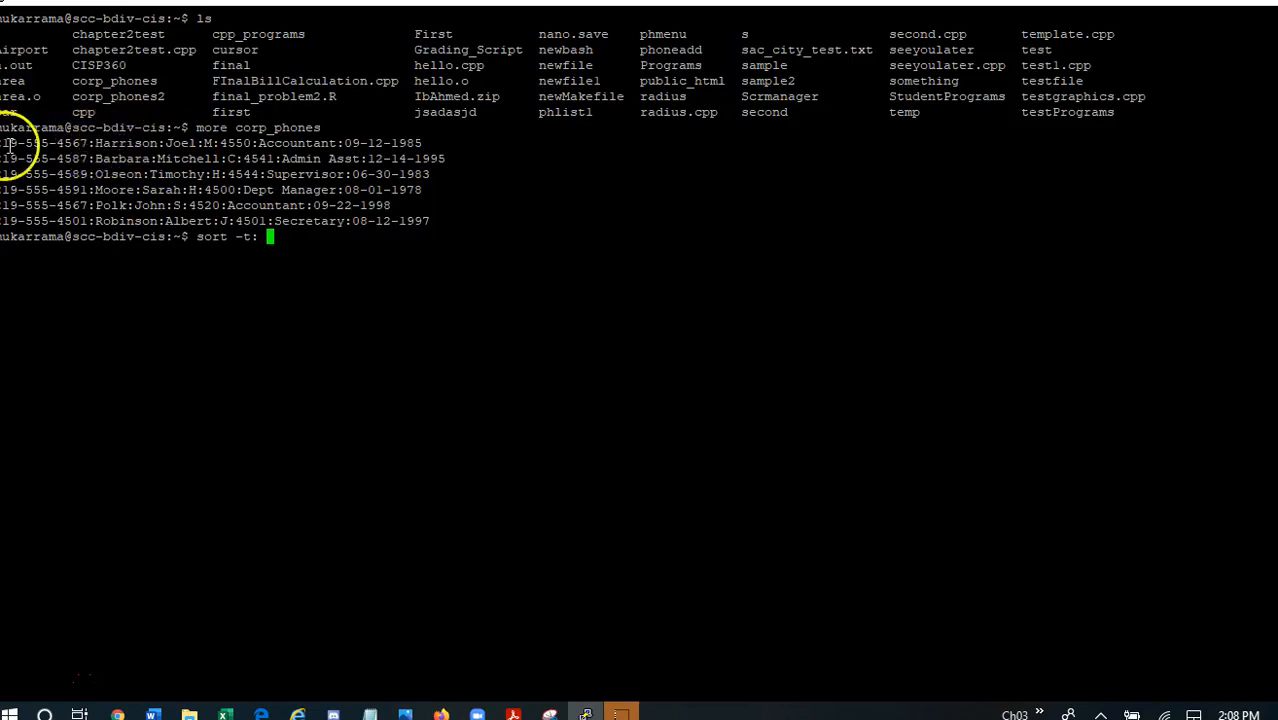
{"action": "mouse_move", "coordinate": [120, 118]}
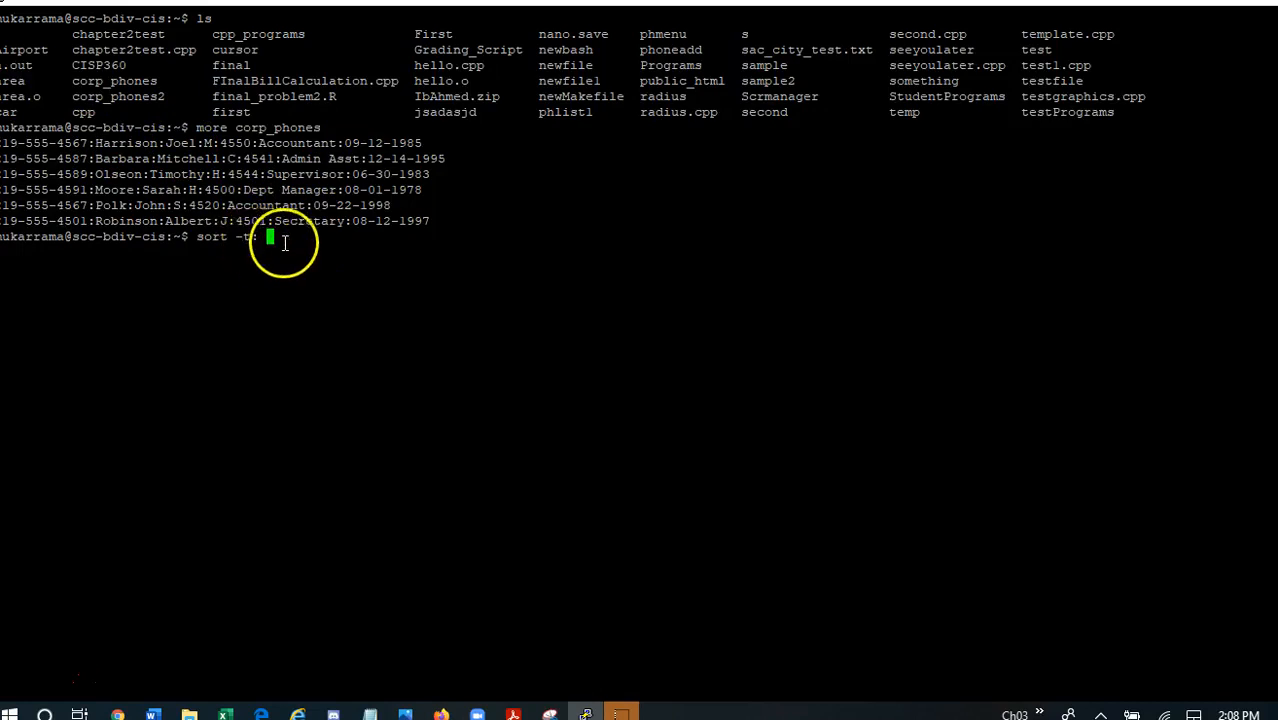
{"action": "type", "text": ":"}
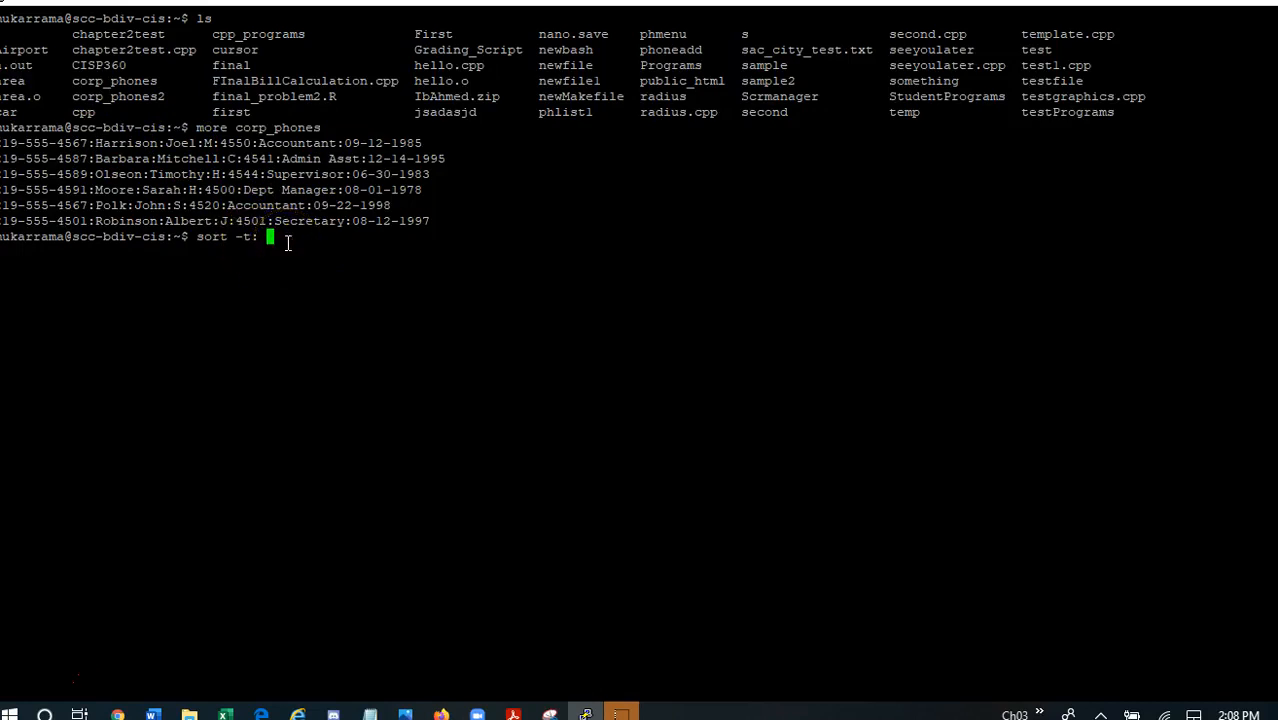
{"action": "type", "text": "-k"}
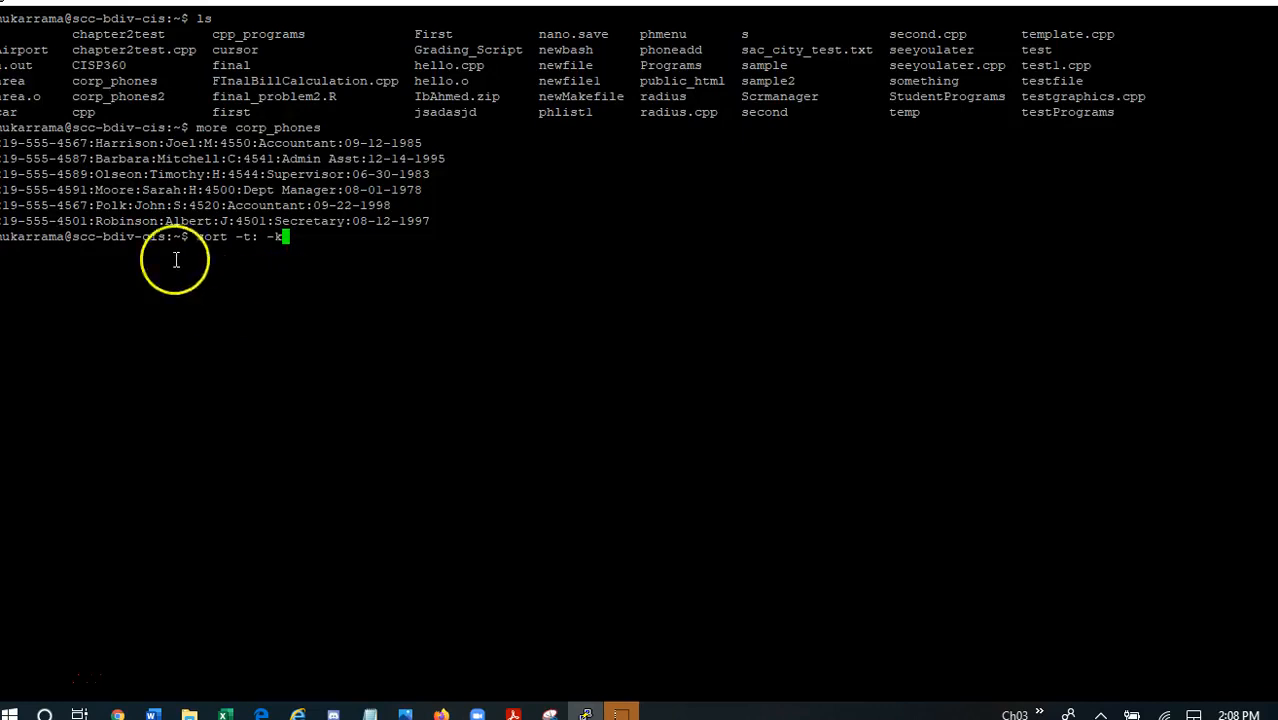
{"action": "mouse_move", "coordinate": [350, 258]}
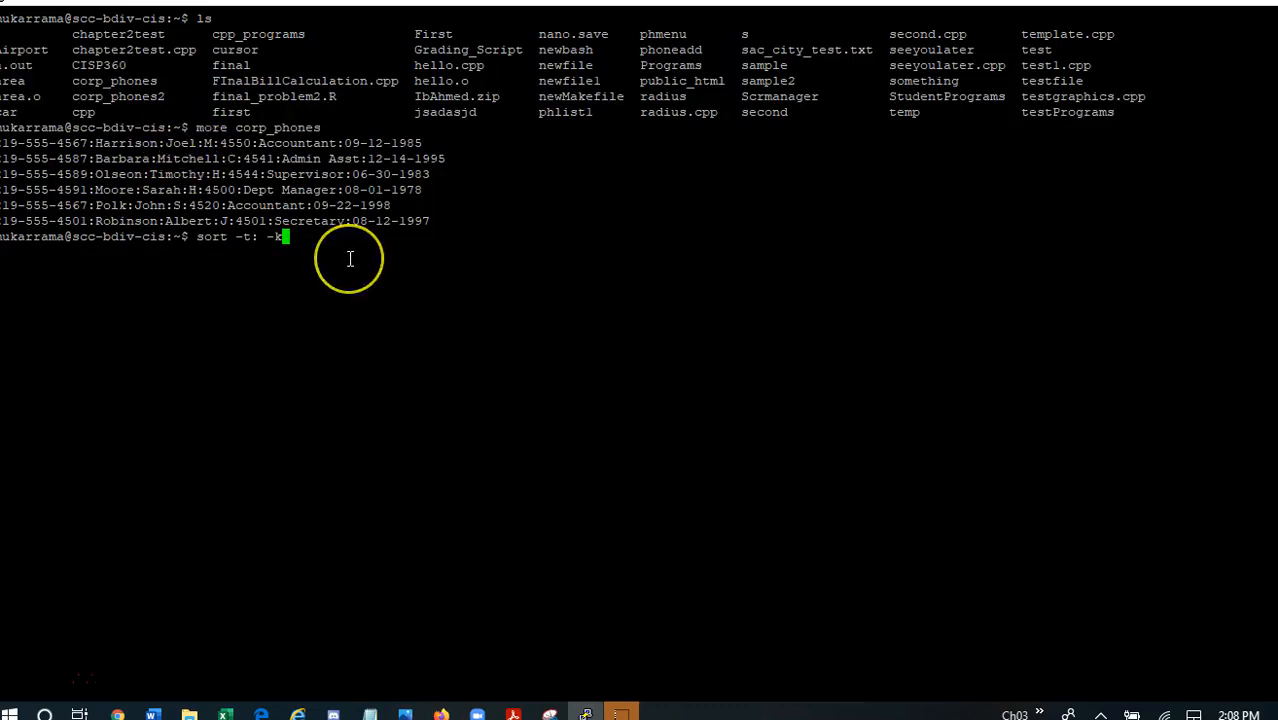
{"action": "mouse_move", "coordinate": [350, 258]}
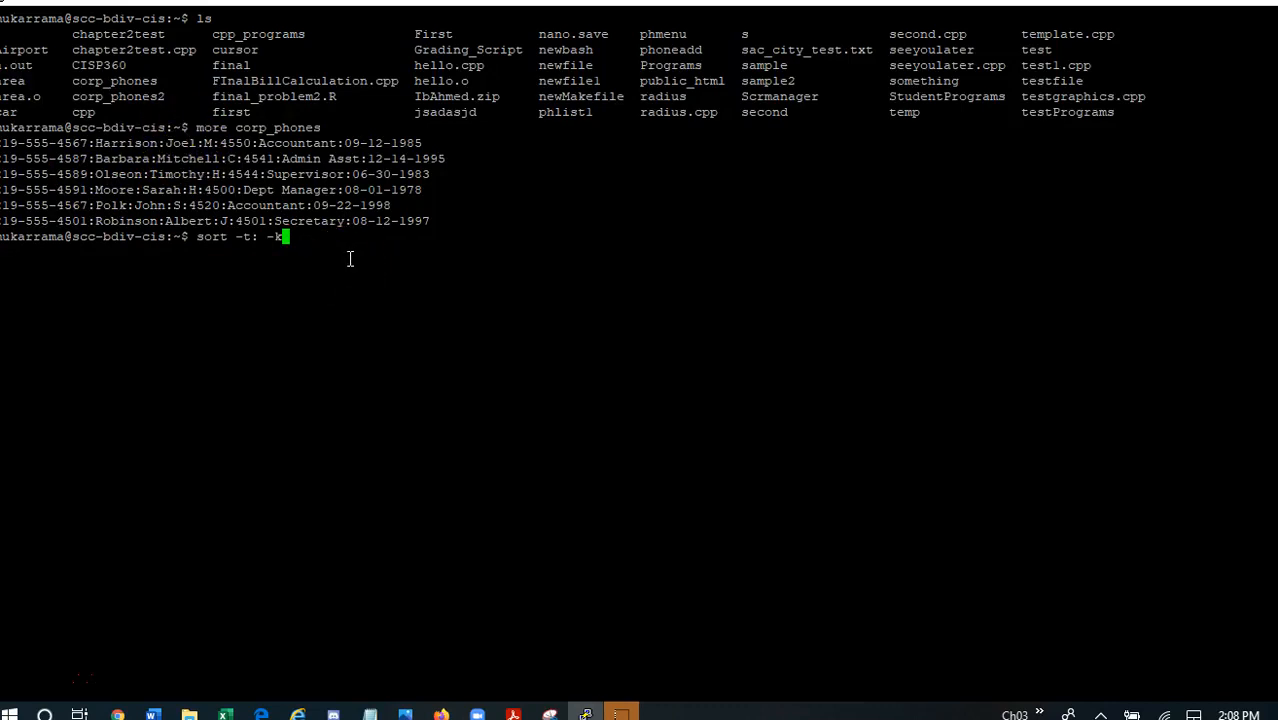
{"action": "type", "text": "3"}
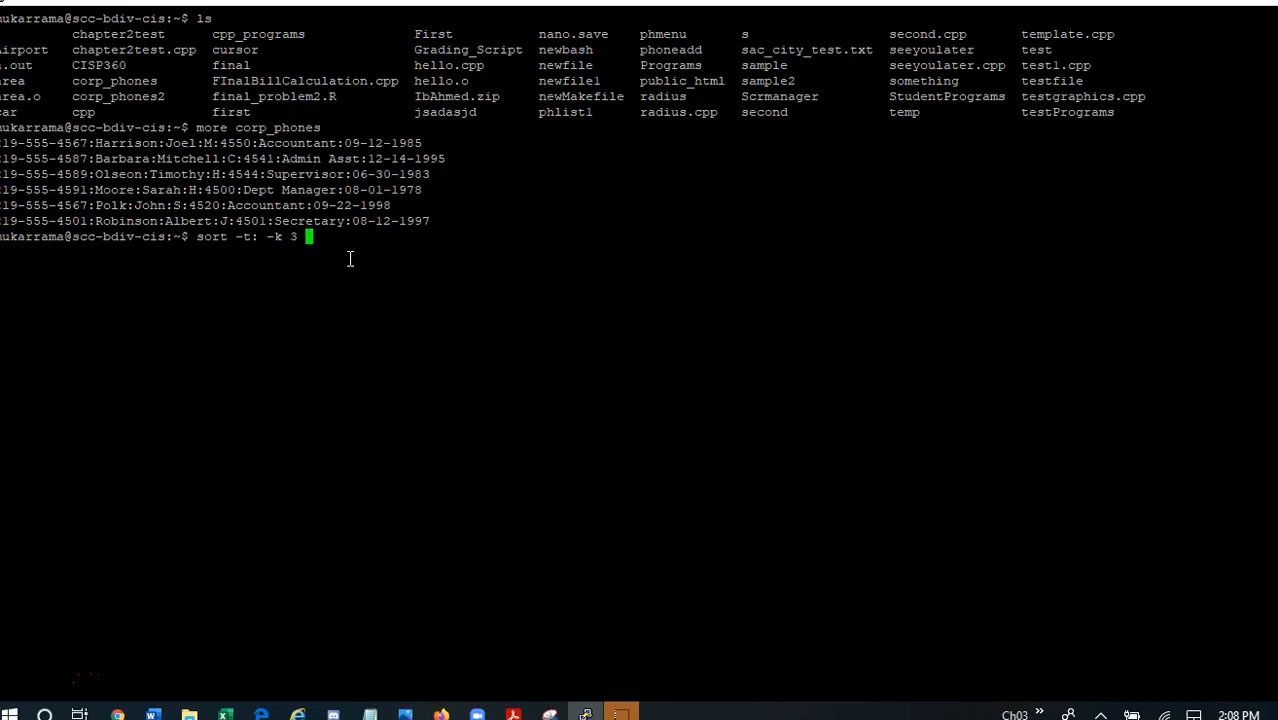
{"action": "type", "text": "corp_phones"}
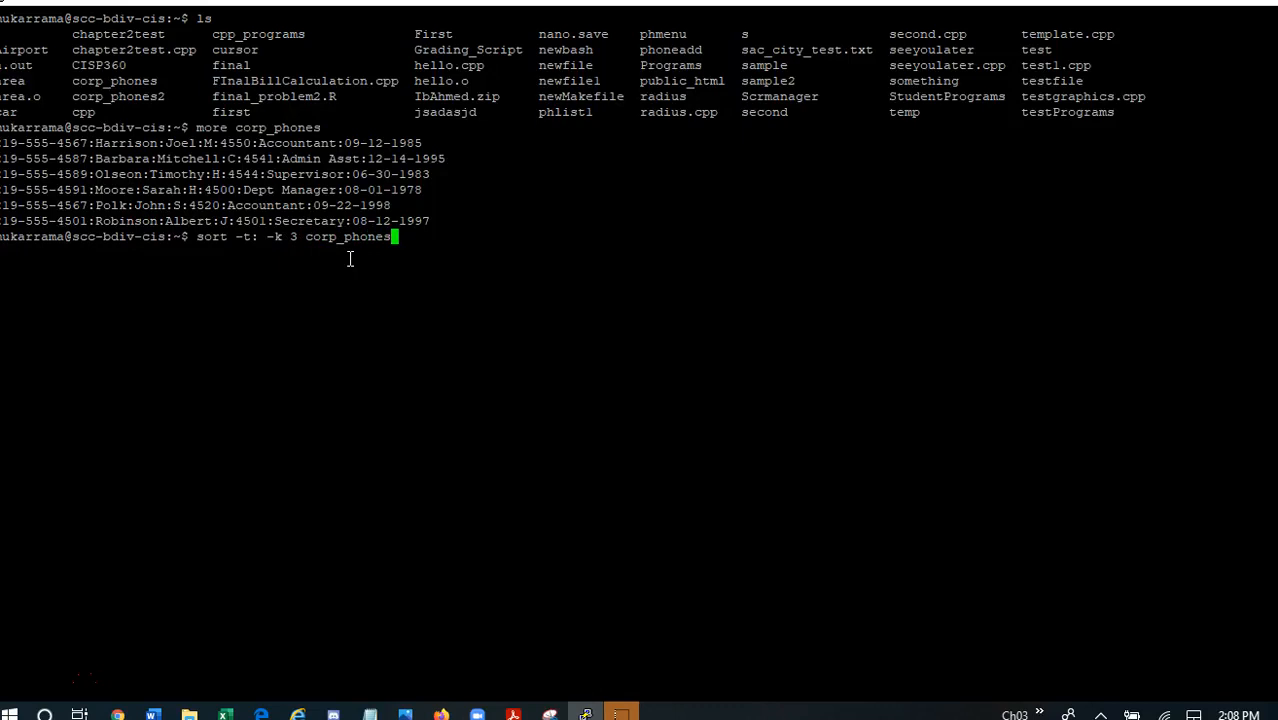
{"action": "key", "text": "Return"}
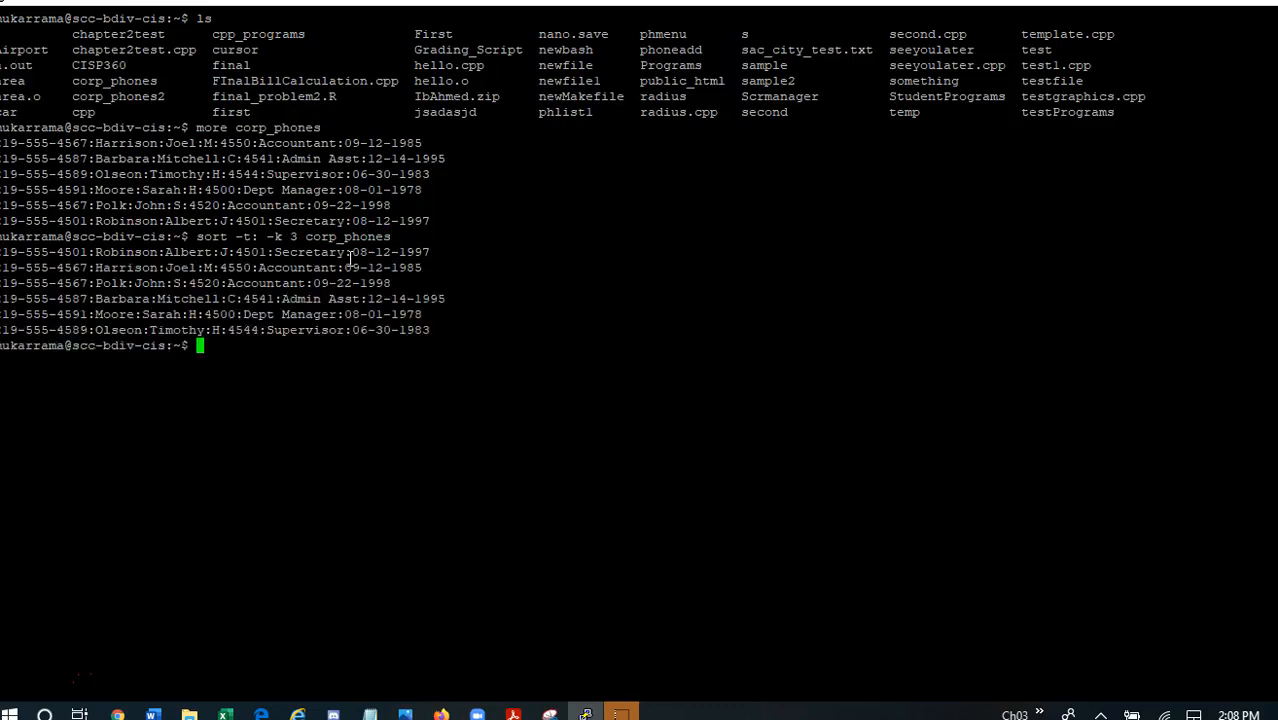
{"action": "mouse_move", "coordinate": [271, 314]}
{"action": "type", "text": "cat copr"}
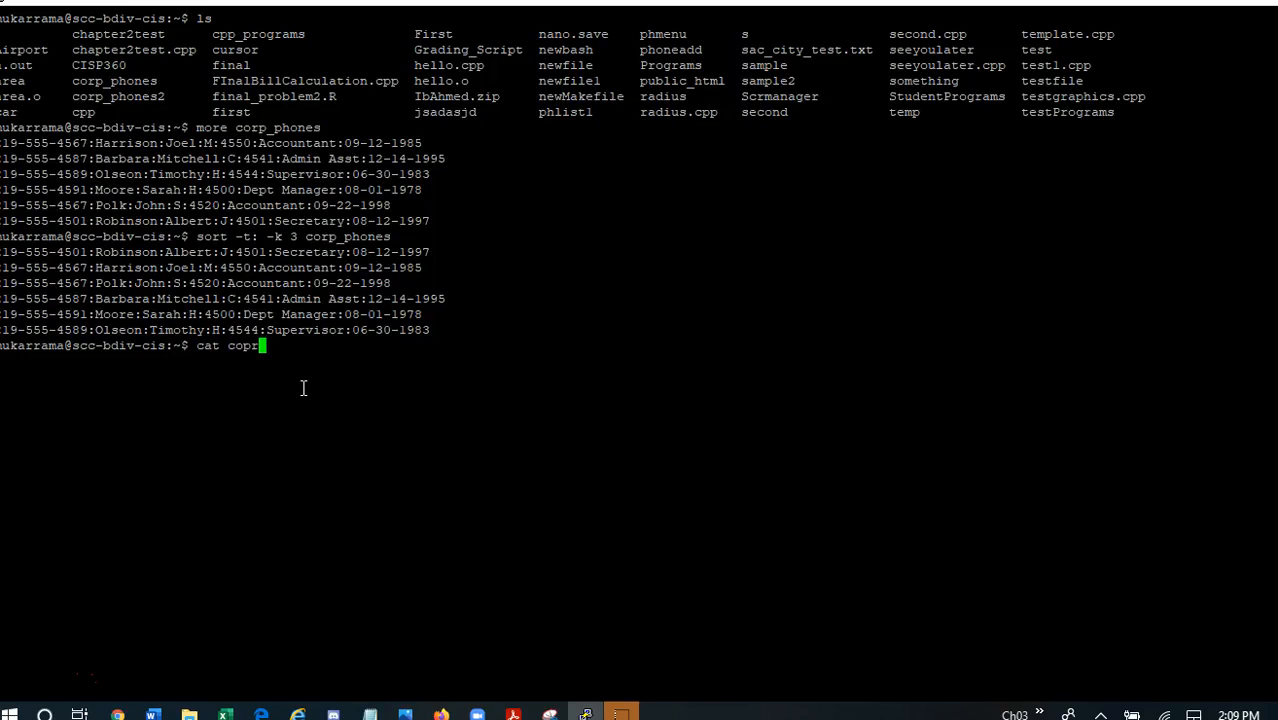
Step: Run cat corp_phones to show the original unsorted records for comparison
{"action": "key", "text": "Backspace"}
{"action": "type", "text": "rp_ph"}
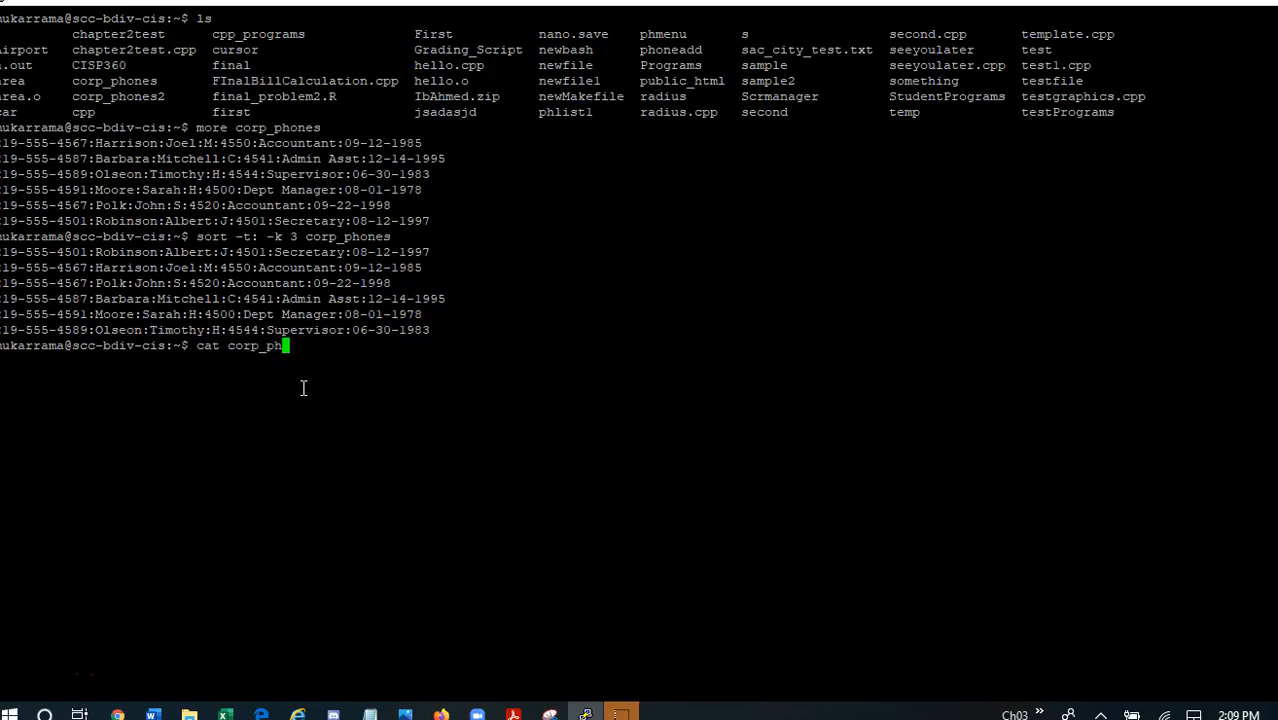
{"action": "key", "text": "Return"}
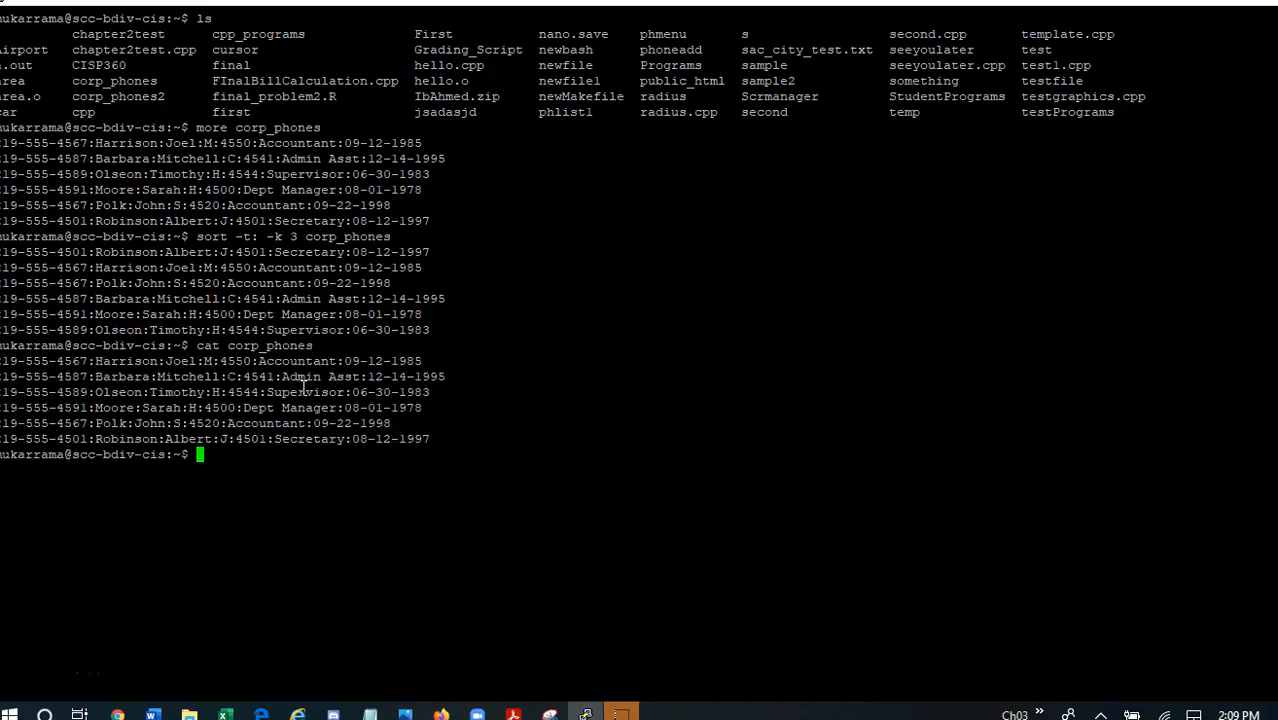
{"action": "mouse_move", "coordinate": [202, 463]}
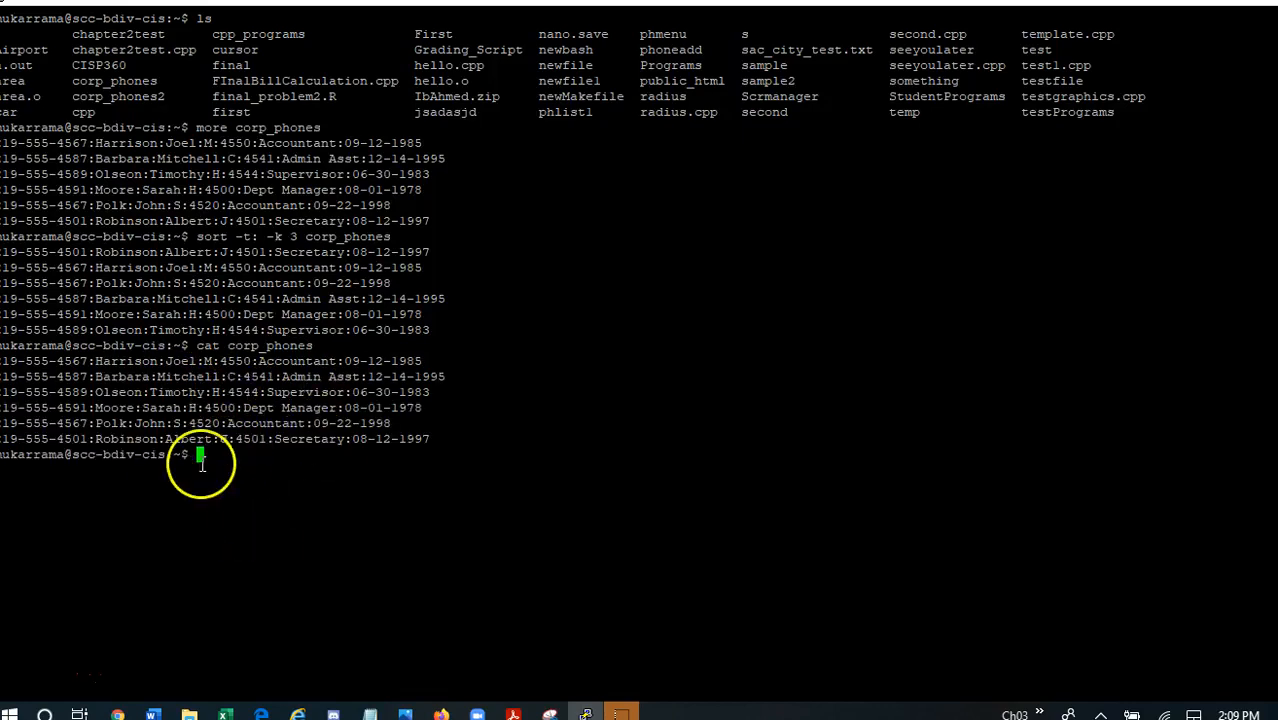
{"action": "mouse_move", "coordinate": [210, 455]}
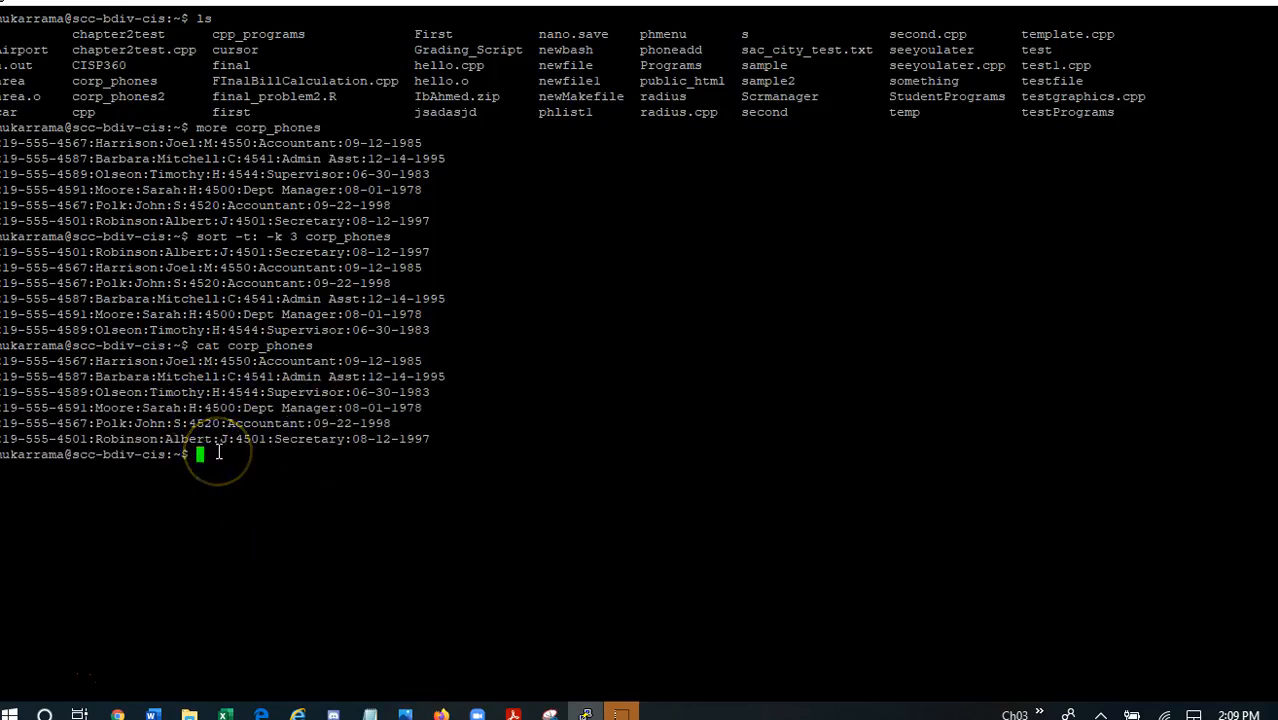
{"action": "mouse_move", "coordinate": [205, 454]}
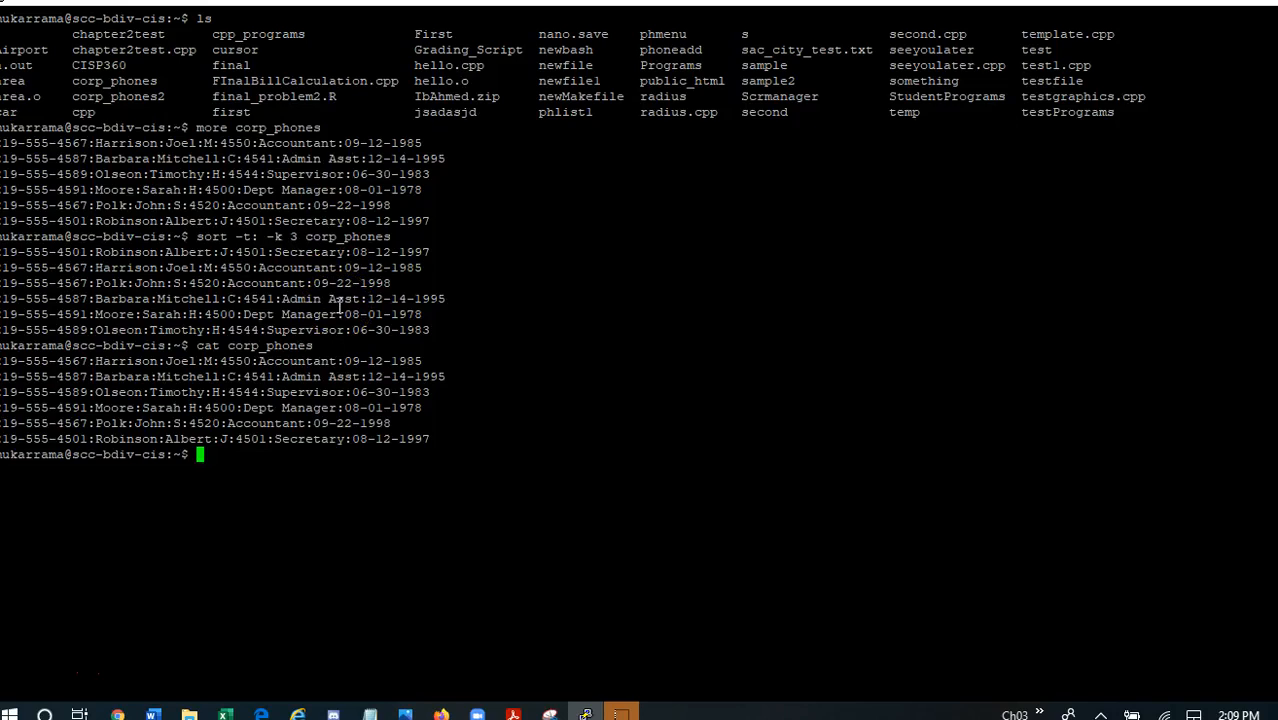
{"action": "type", "text": "cat corp_phones"}
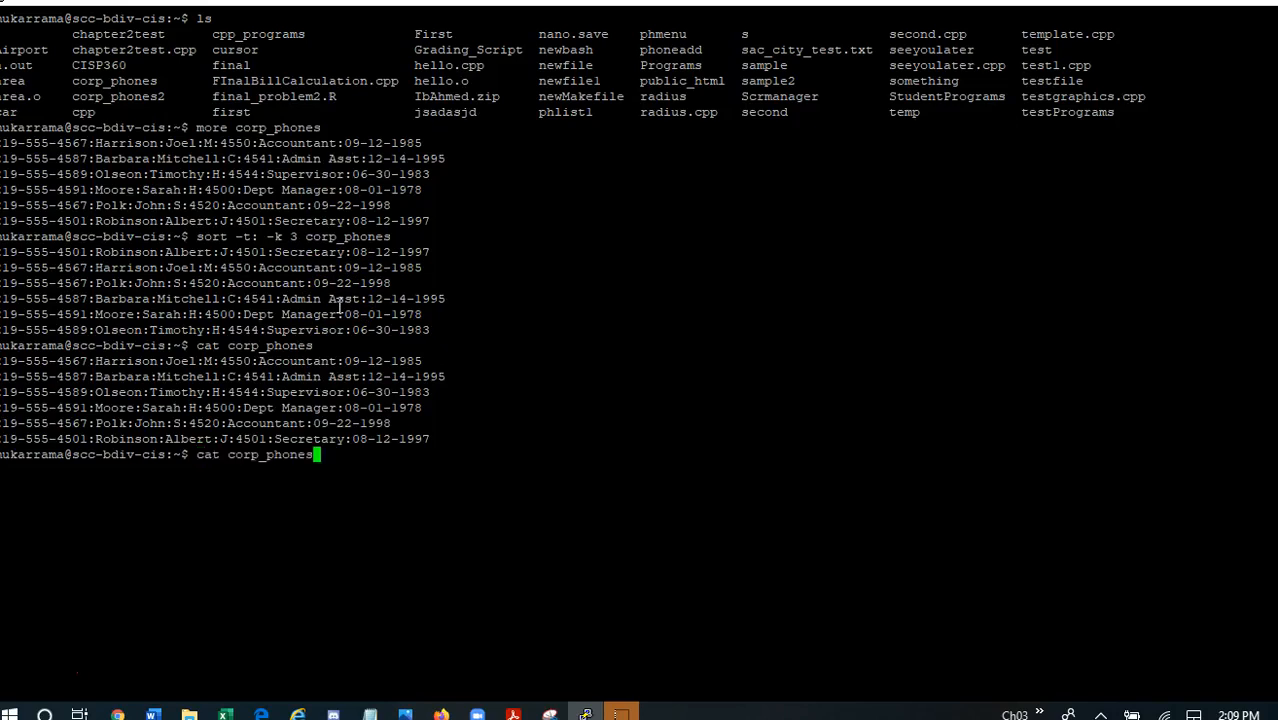
Step: Redirect sort -t: -k 3 corp_phones into a new file corp_phones_sorted
{"action": "type", "text": "sort -t: -k 3 corp_phones"}
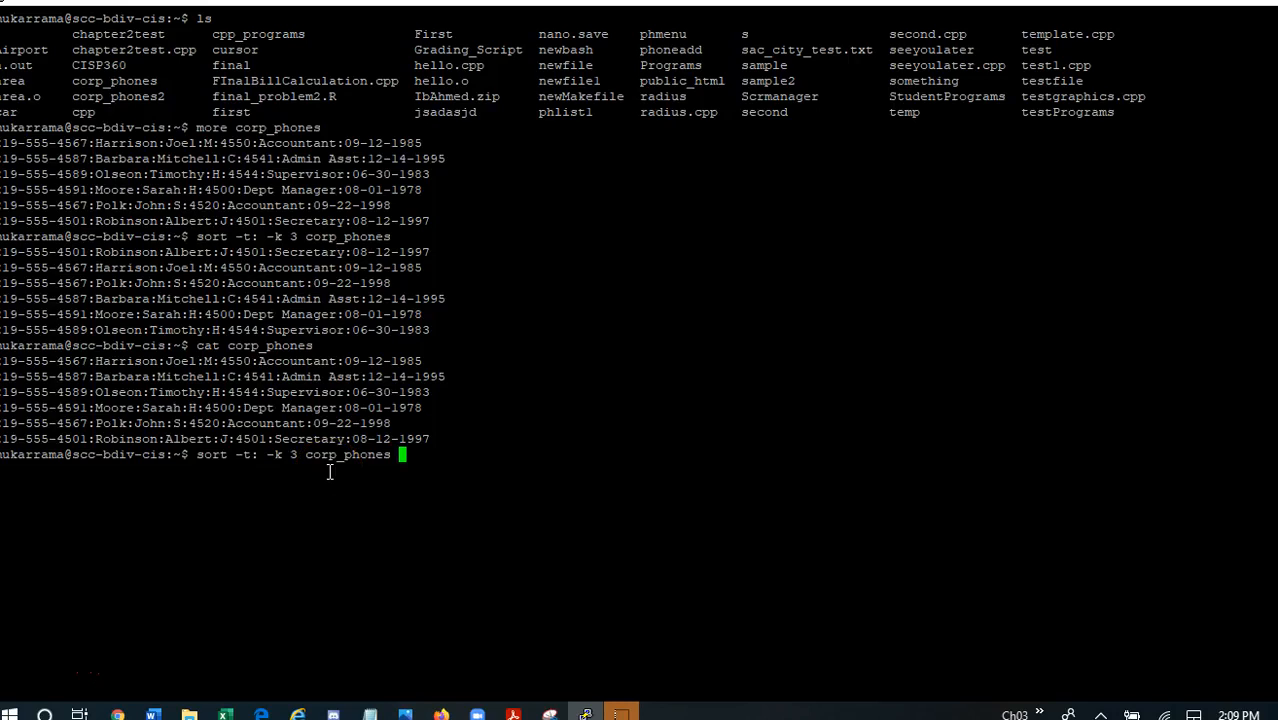
{"action": "type", "text": ">"}
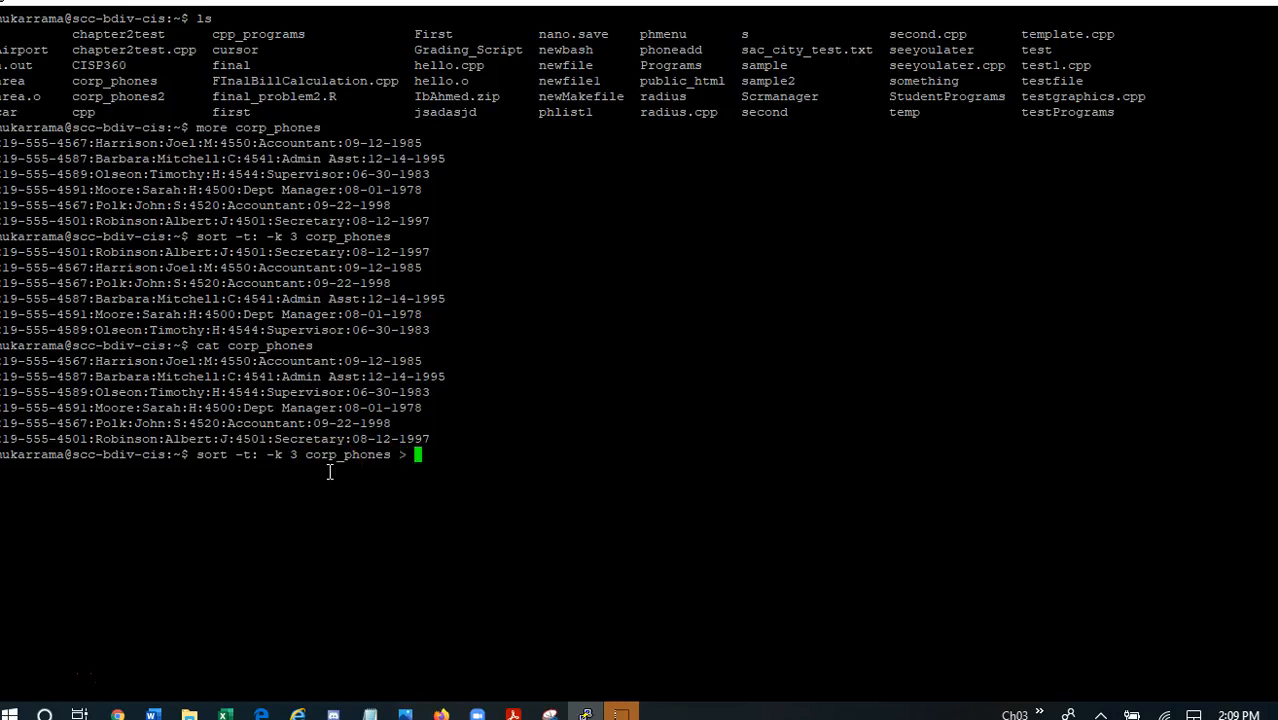
{"action": "type", "text": "co"}
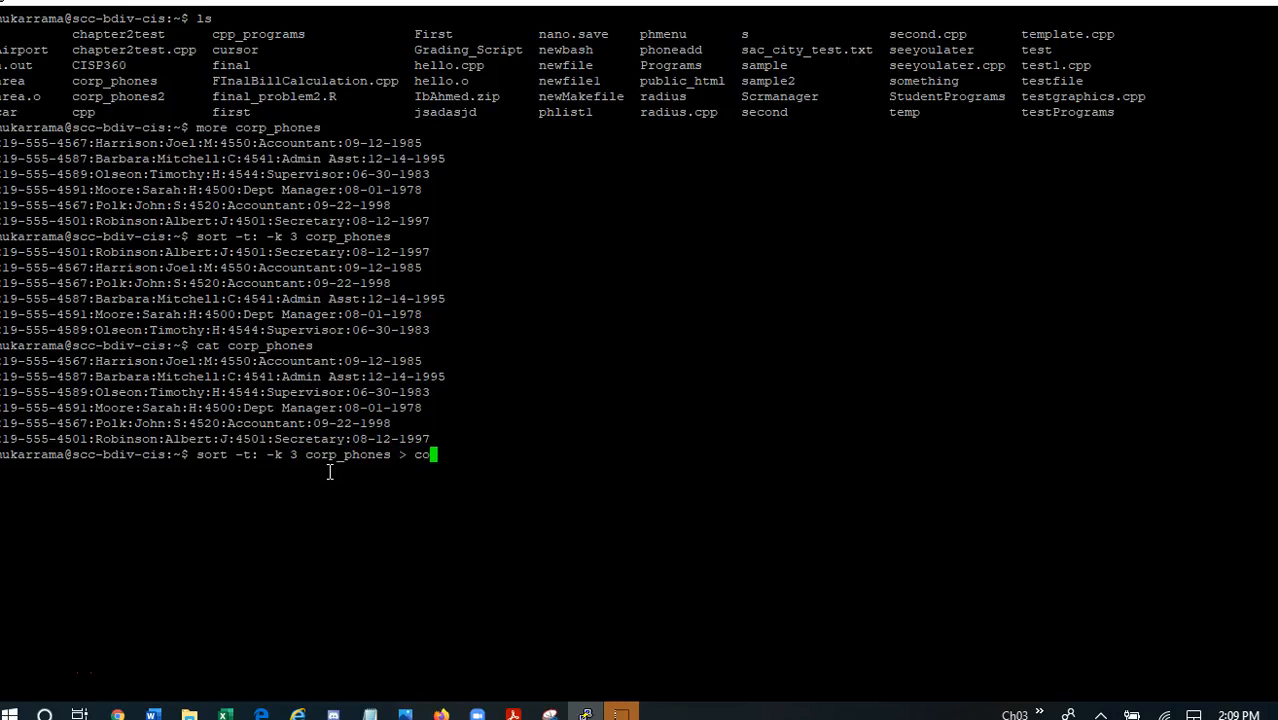
{"action": "type", "text": "rp_"}
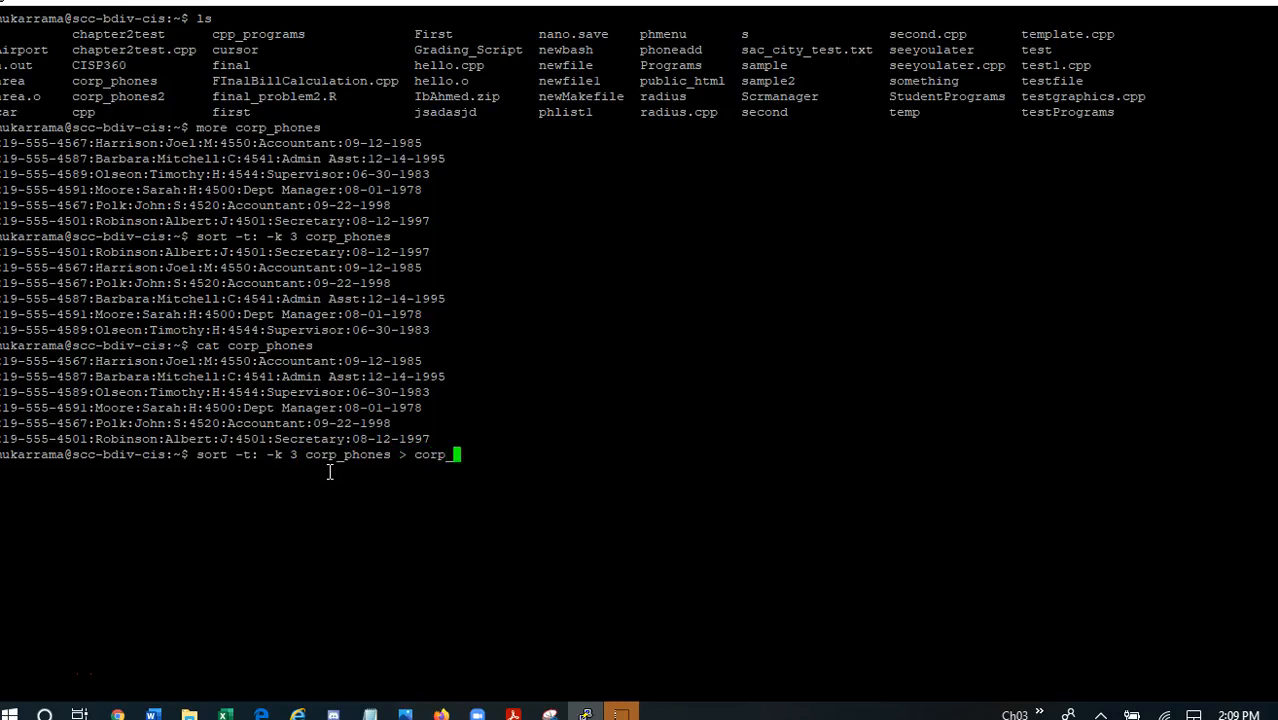
{"action": "type", "text": "phon"}
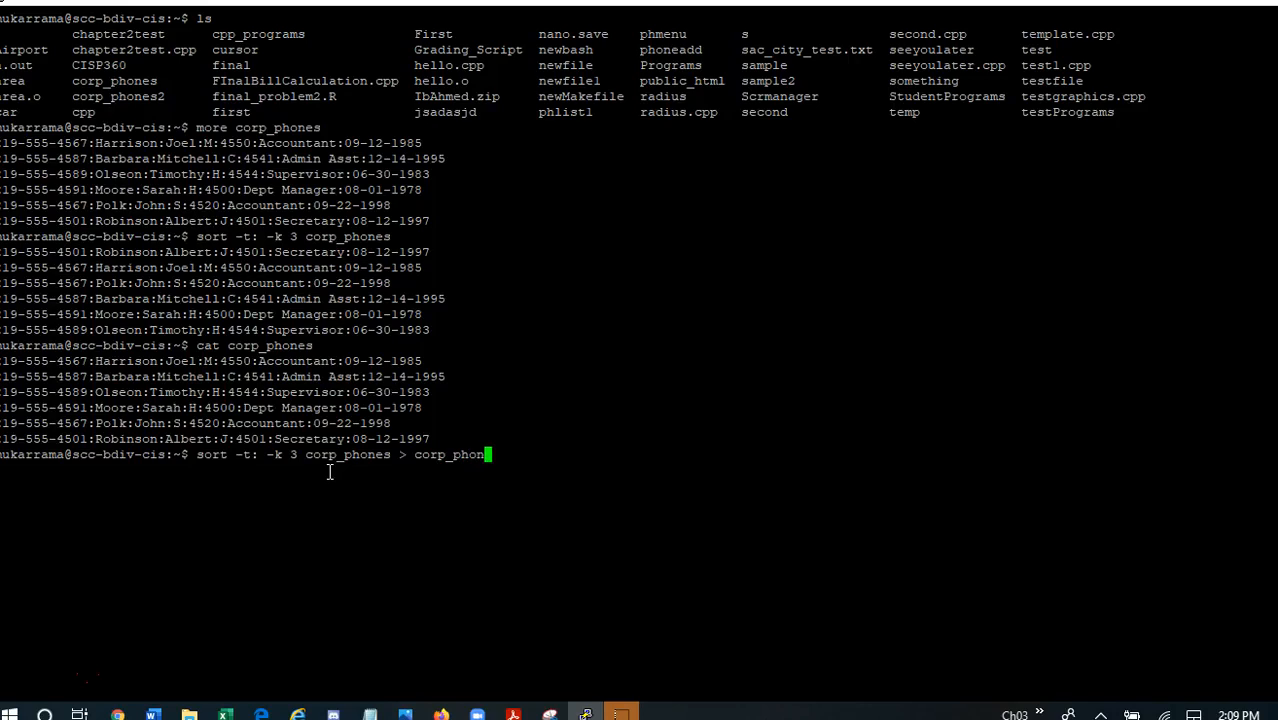
{"action": "type", "text": "es_sort"}
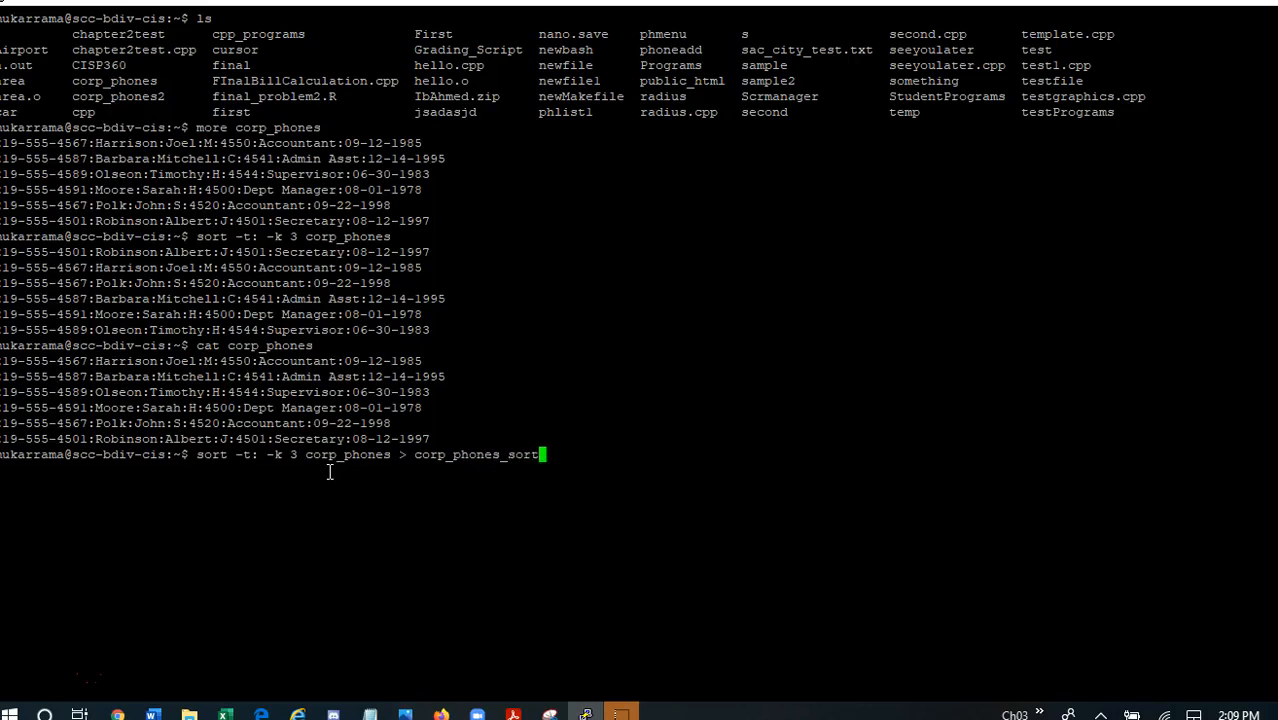
{"action": "key", "text": "Return"}
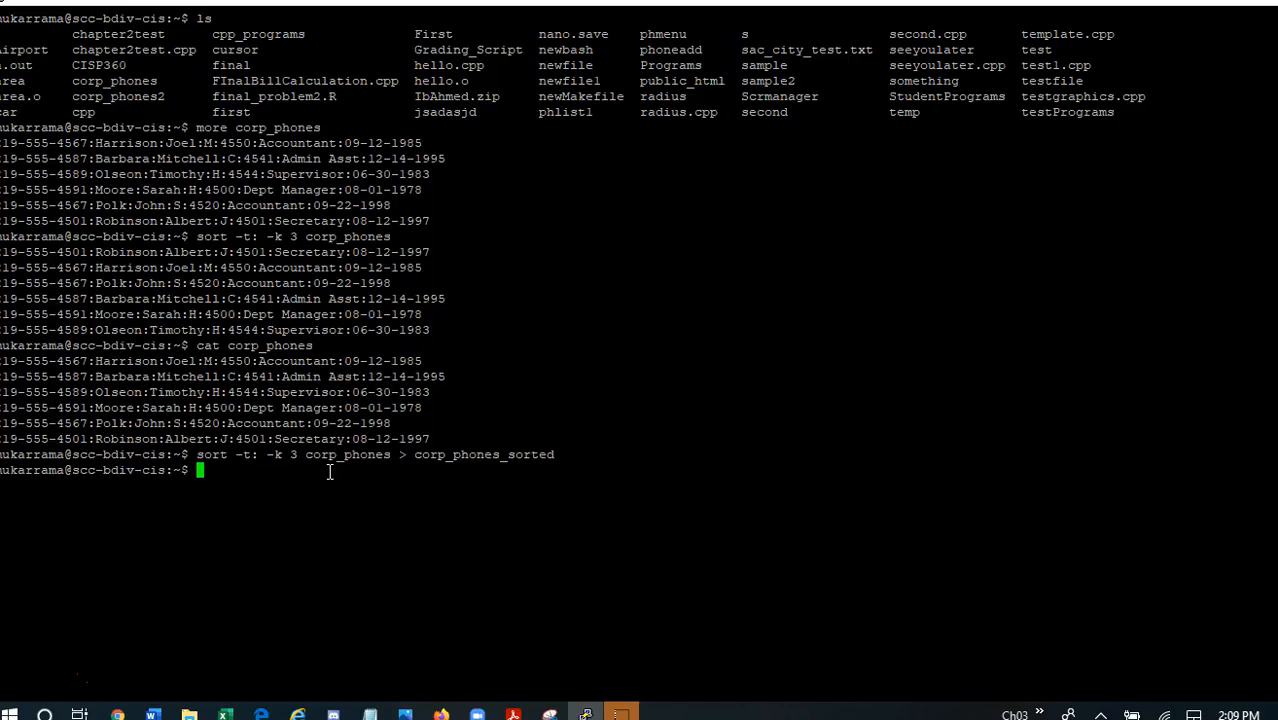
Step: Run cat corp_phones_sorted to confirm the saved records are ordered by first name
{"action": "type", "text": "cat"}
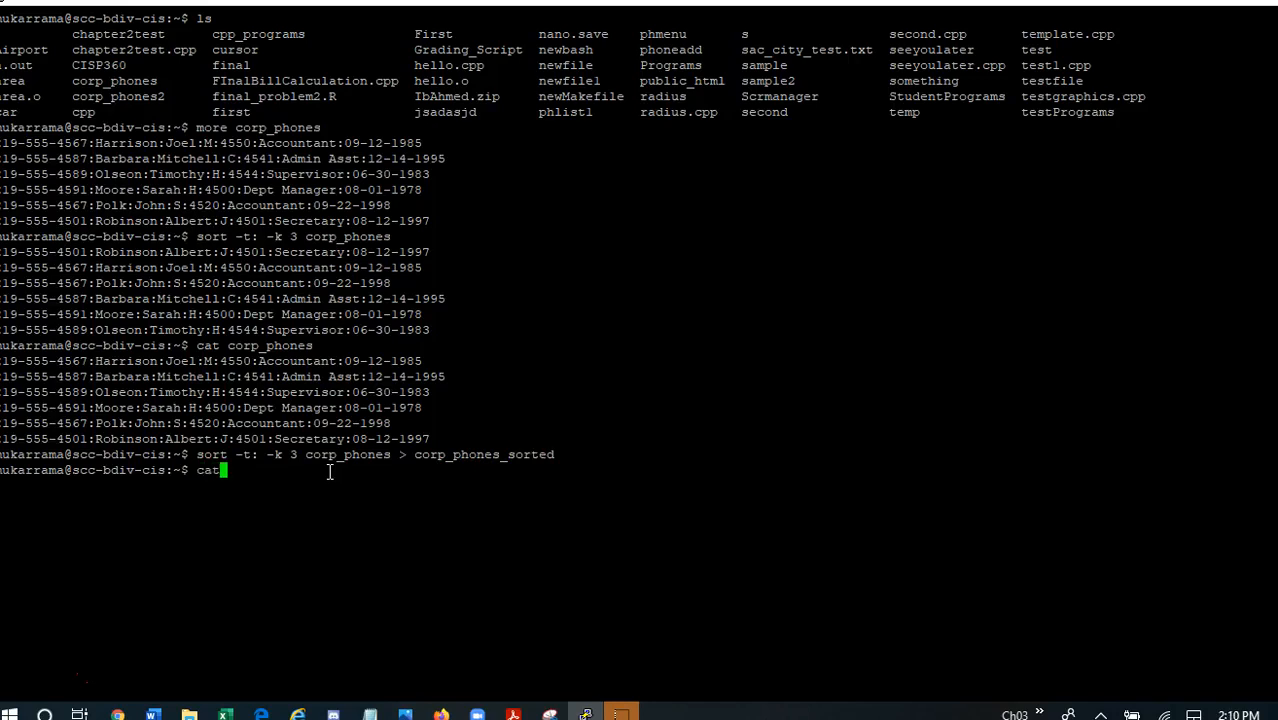
{"action": "type", "text": "corp_phones"}
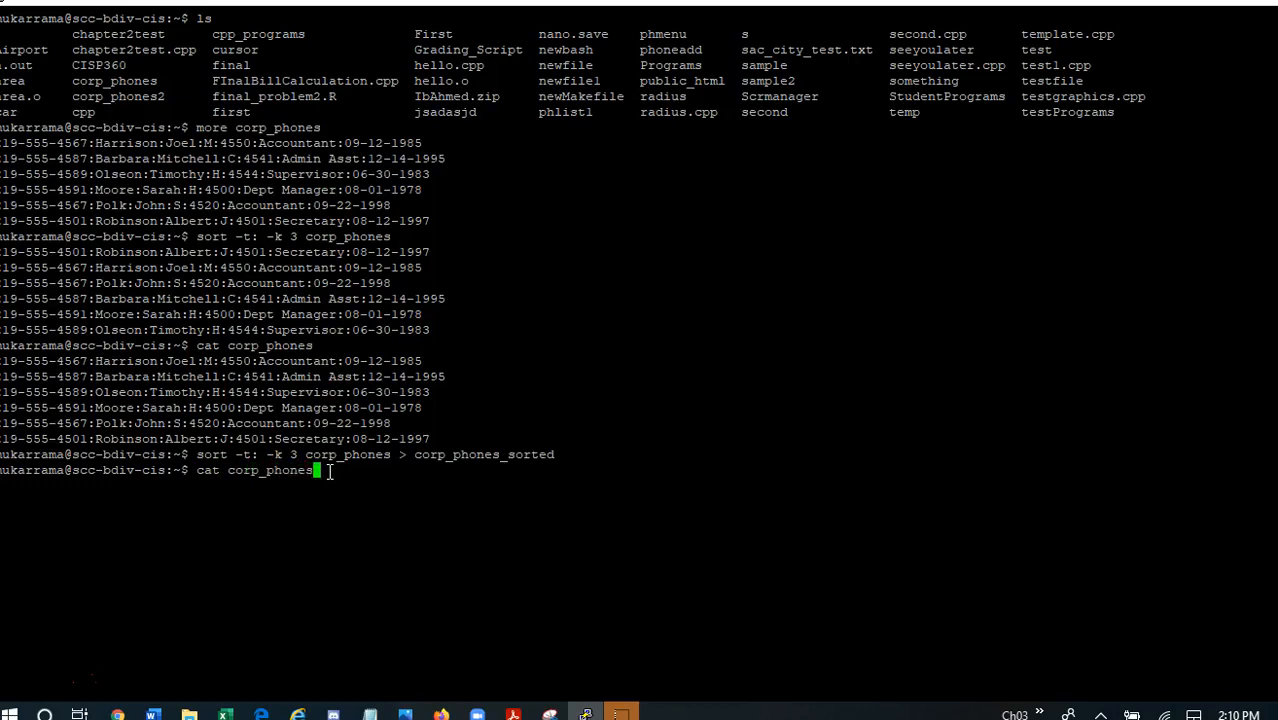
{"action": "key", "text": "Return"}
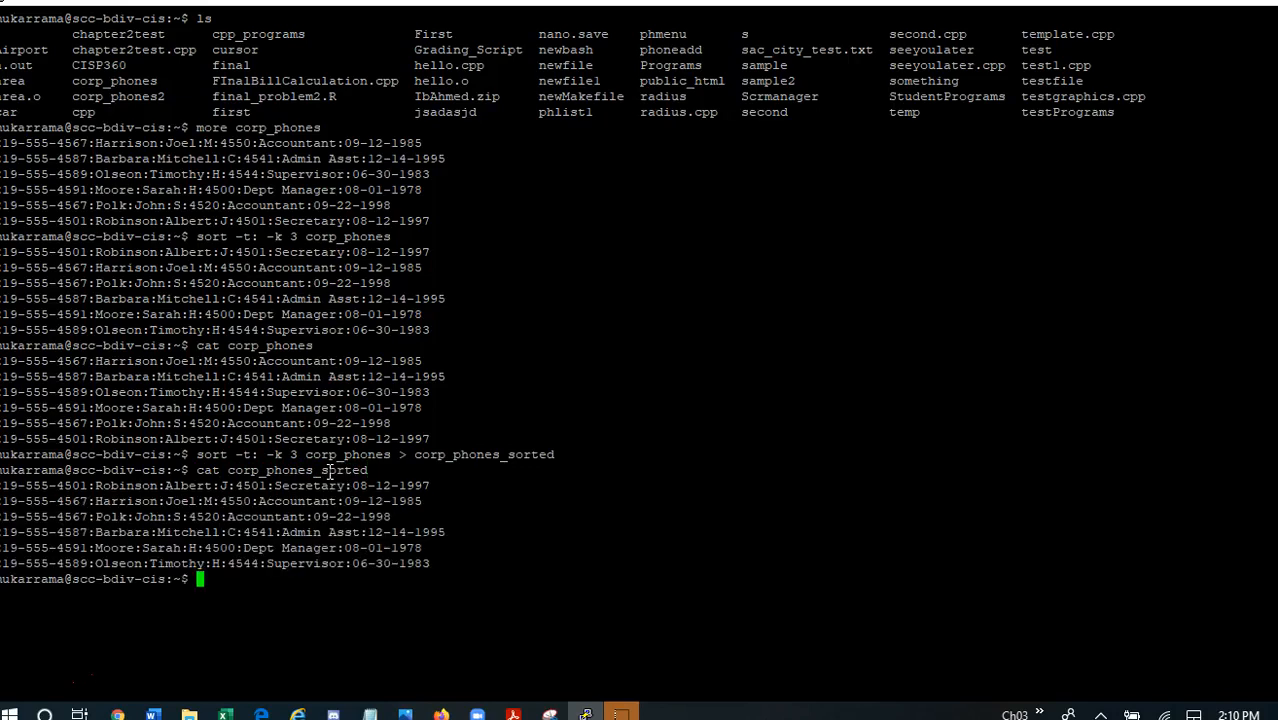
{"action": "mouse_move", "coordinate": [322, 631]}
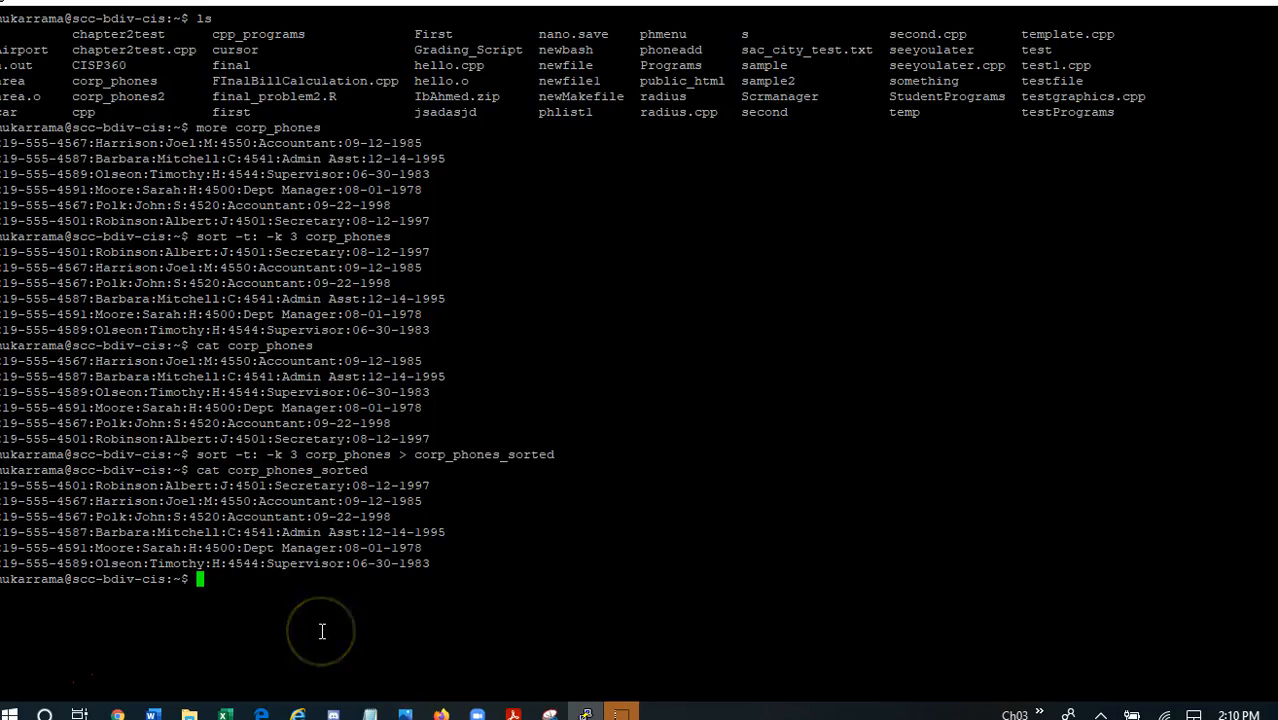
{"action": "mouse_move", "coordinate": [321, 631]}
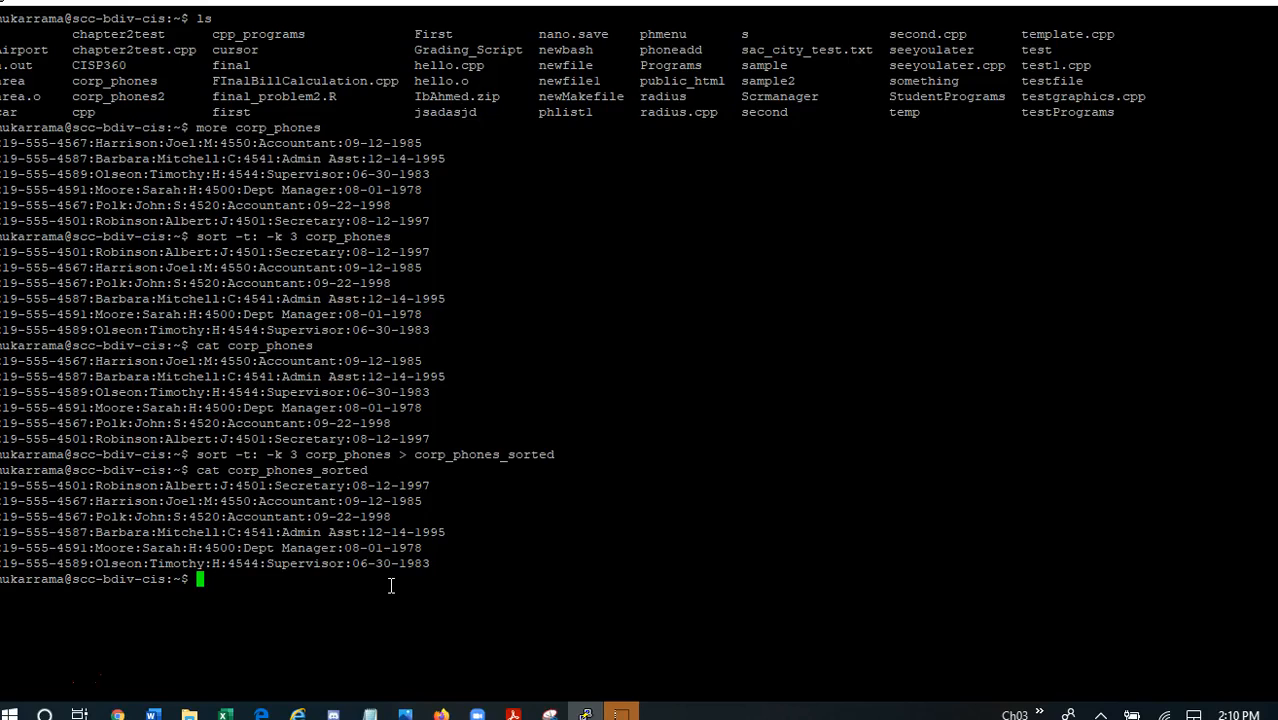
Step: Run cat corp_phones2 to show the space-separated records, then recall the previous sort command
{"action": "type", "text": "cat c"}
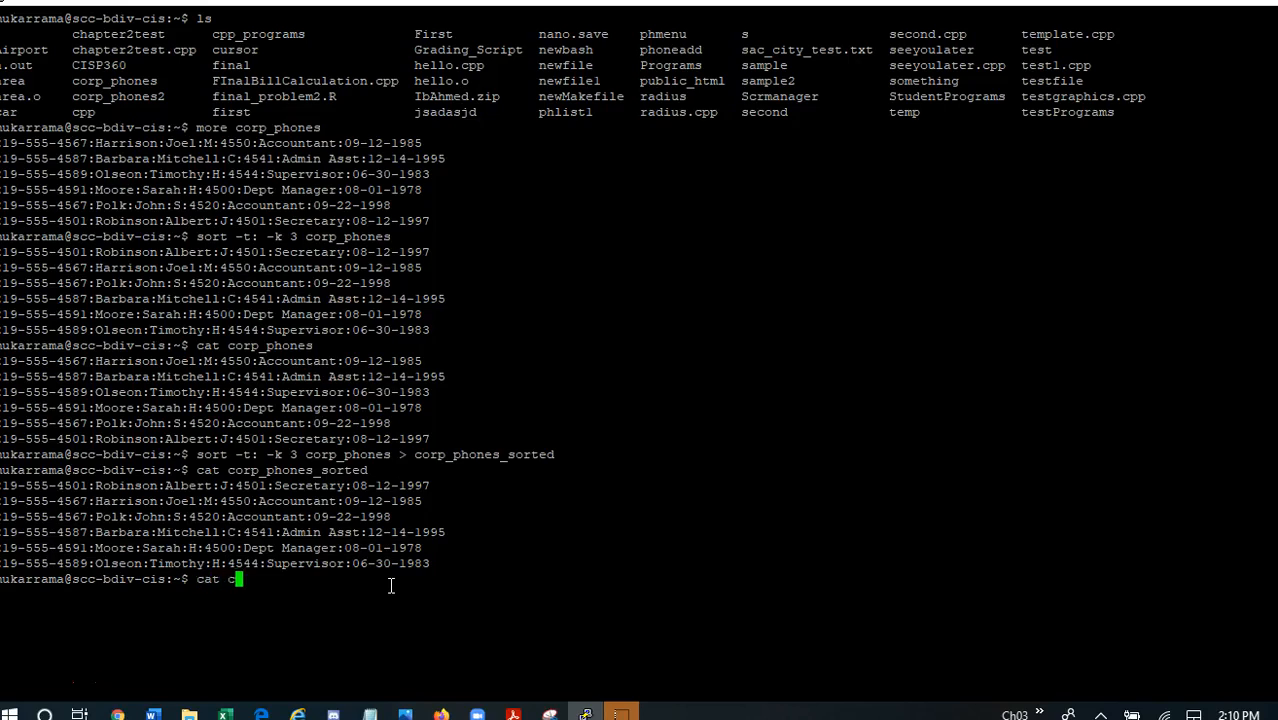
{"action": "type", "text": "orp_phones"}
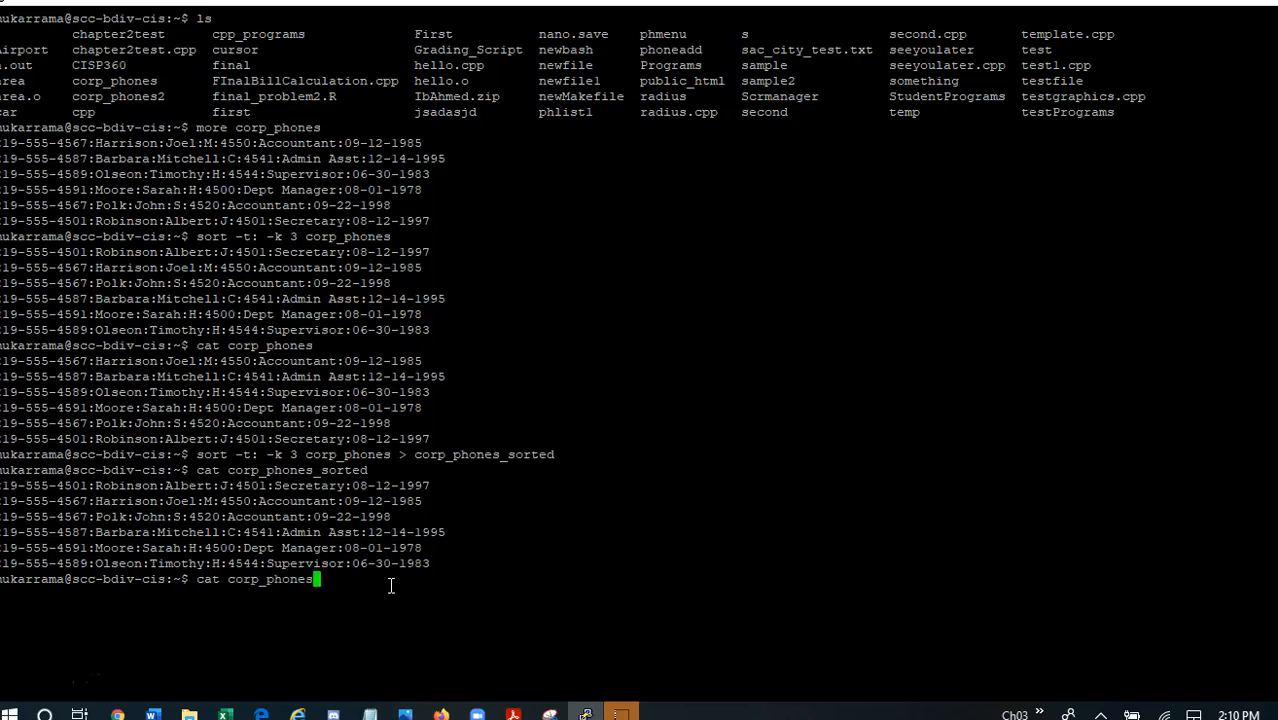
{"action": "key", "text": "Return"}
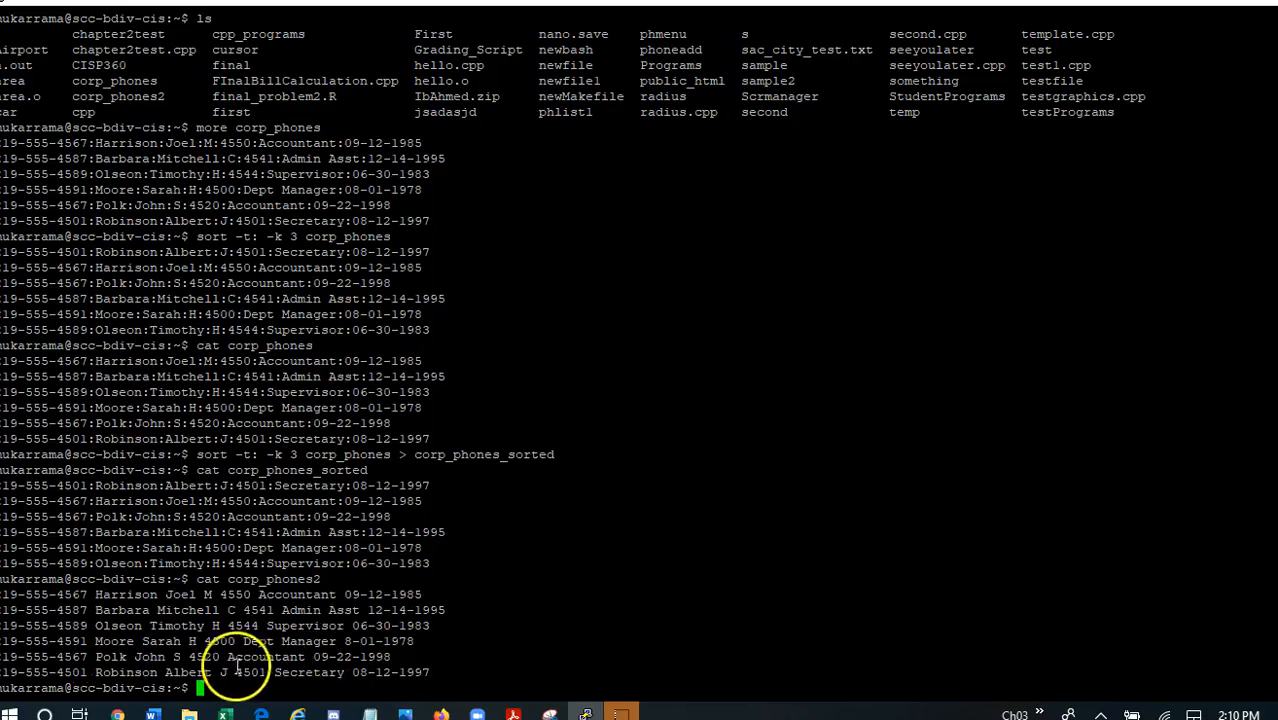
{"action": "mouse_move", "coordinate": [355, 657]}
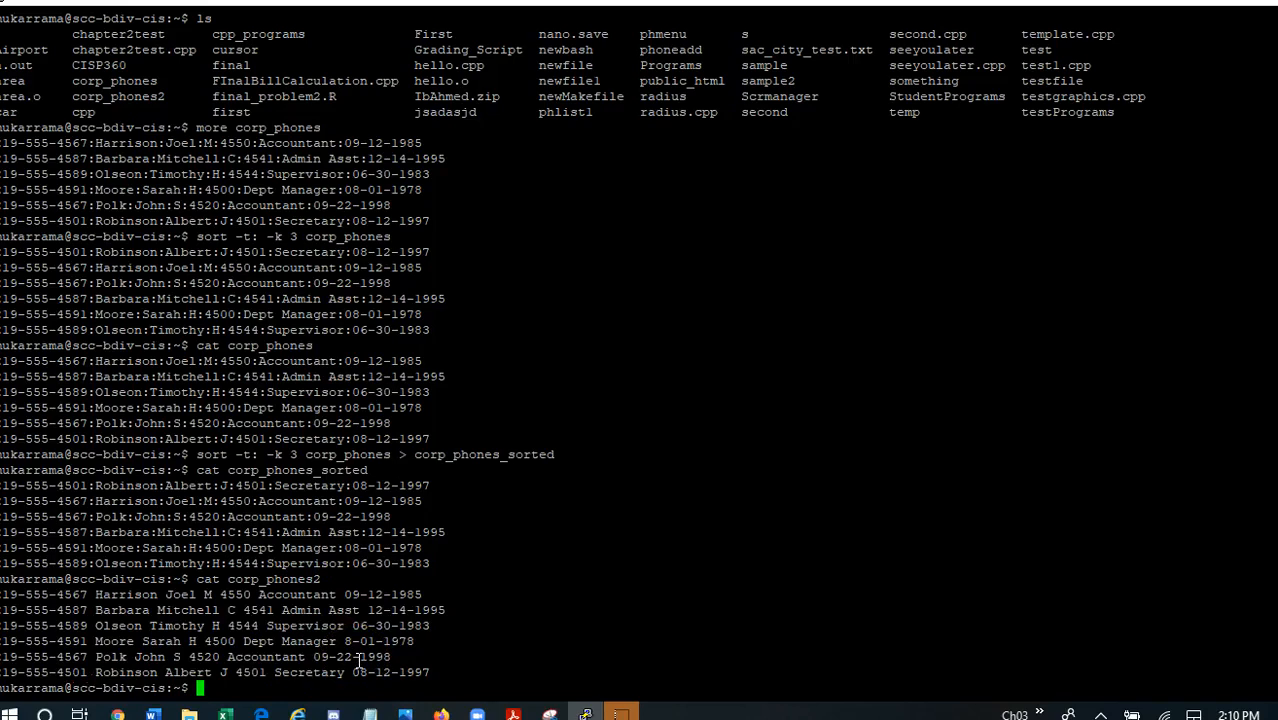
{"action": "type", "text": "sort -t: -k 3 corp_phones > corp_phones_sorted"}
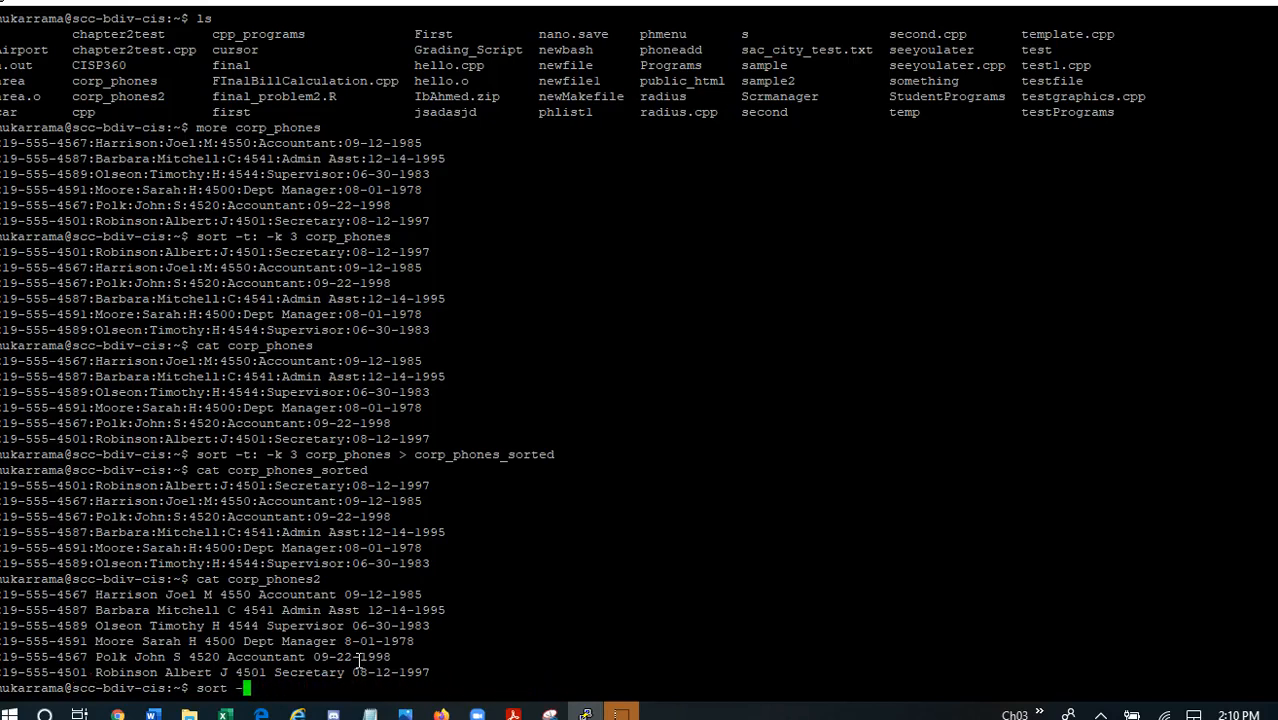
Step: Begin typing sort -k 3 corp_phones2, sorting by third field with no colon separator
{"action": "type", "text": "k"}
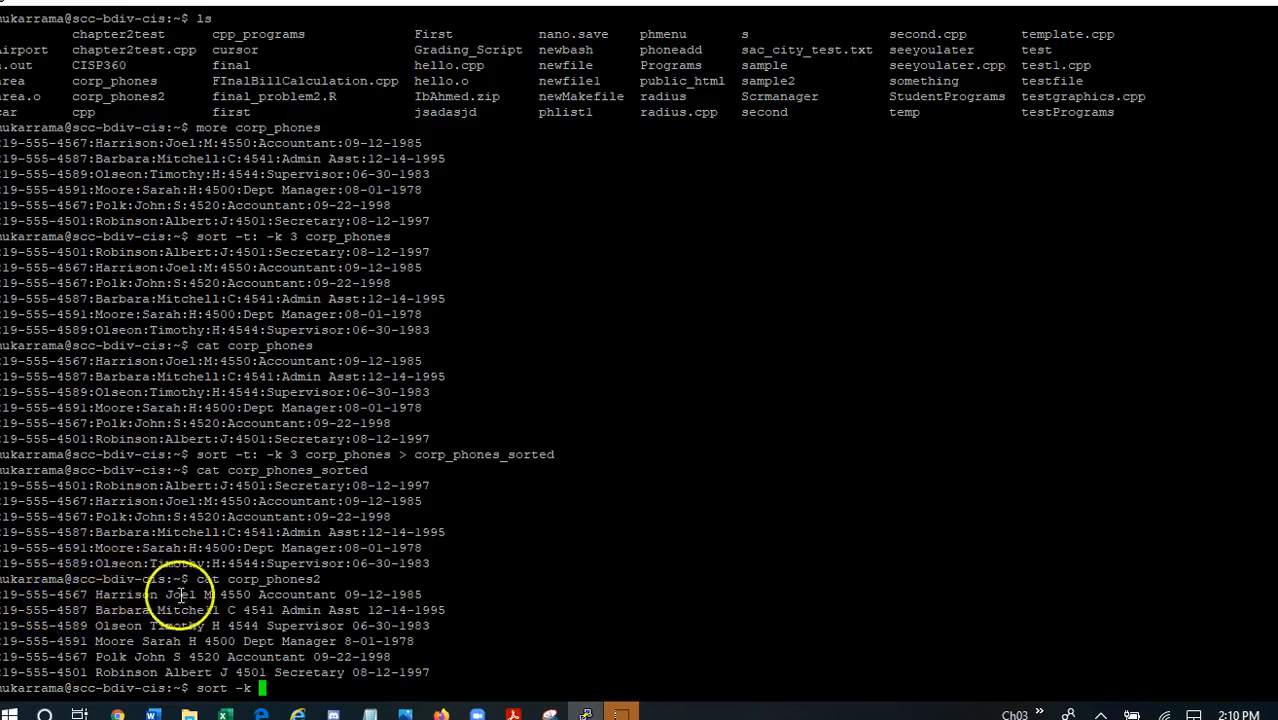
{"action": "type", "text": "3"}
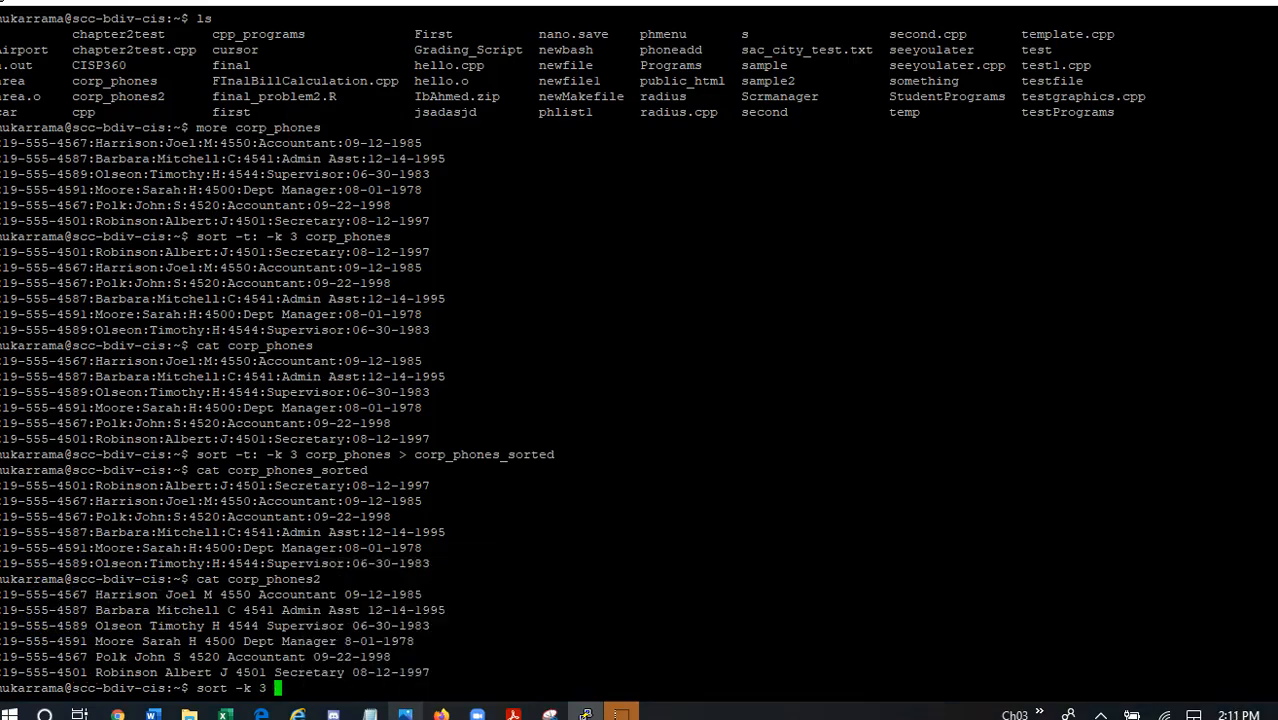
{"action": "type", "text": "corp"}
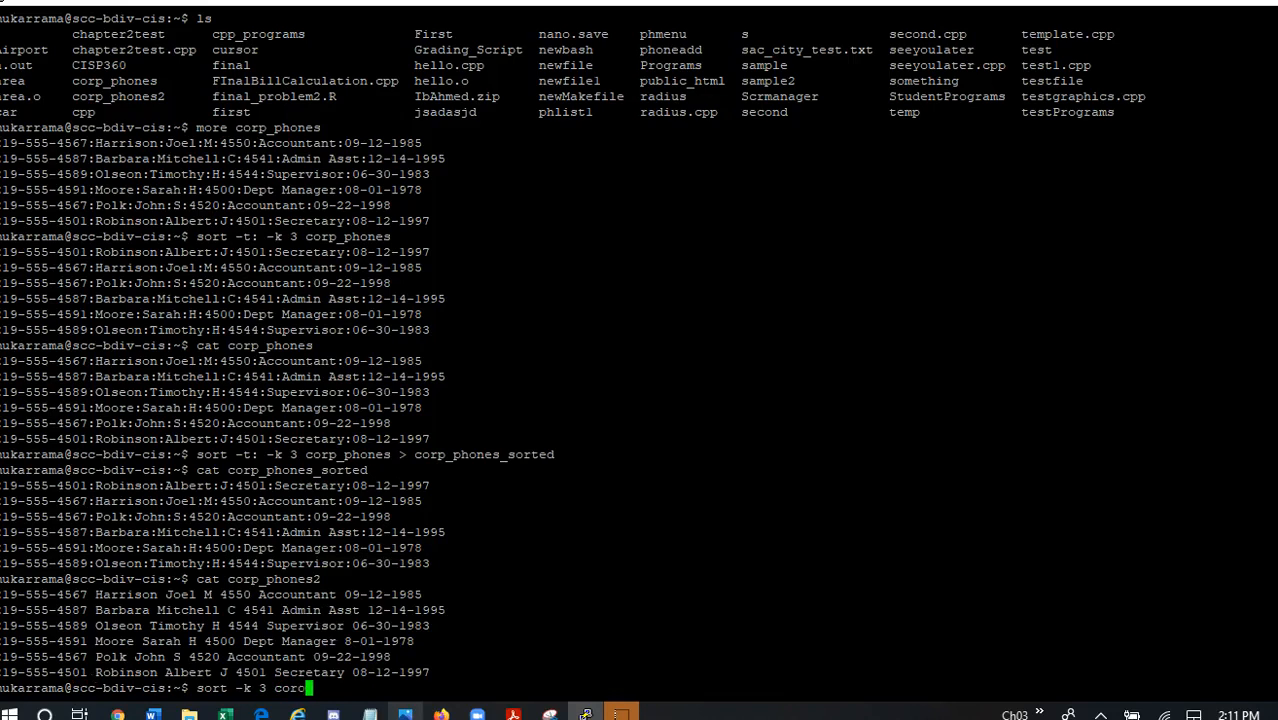